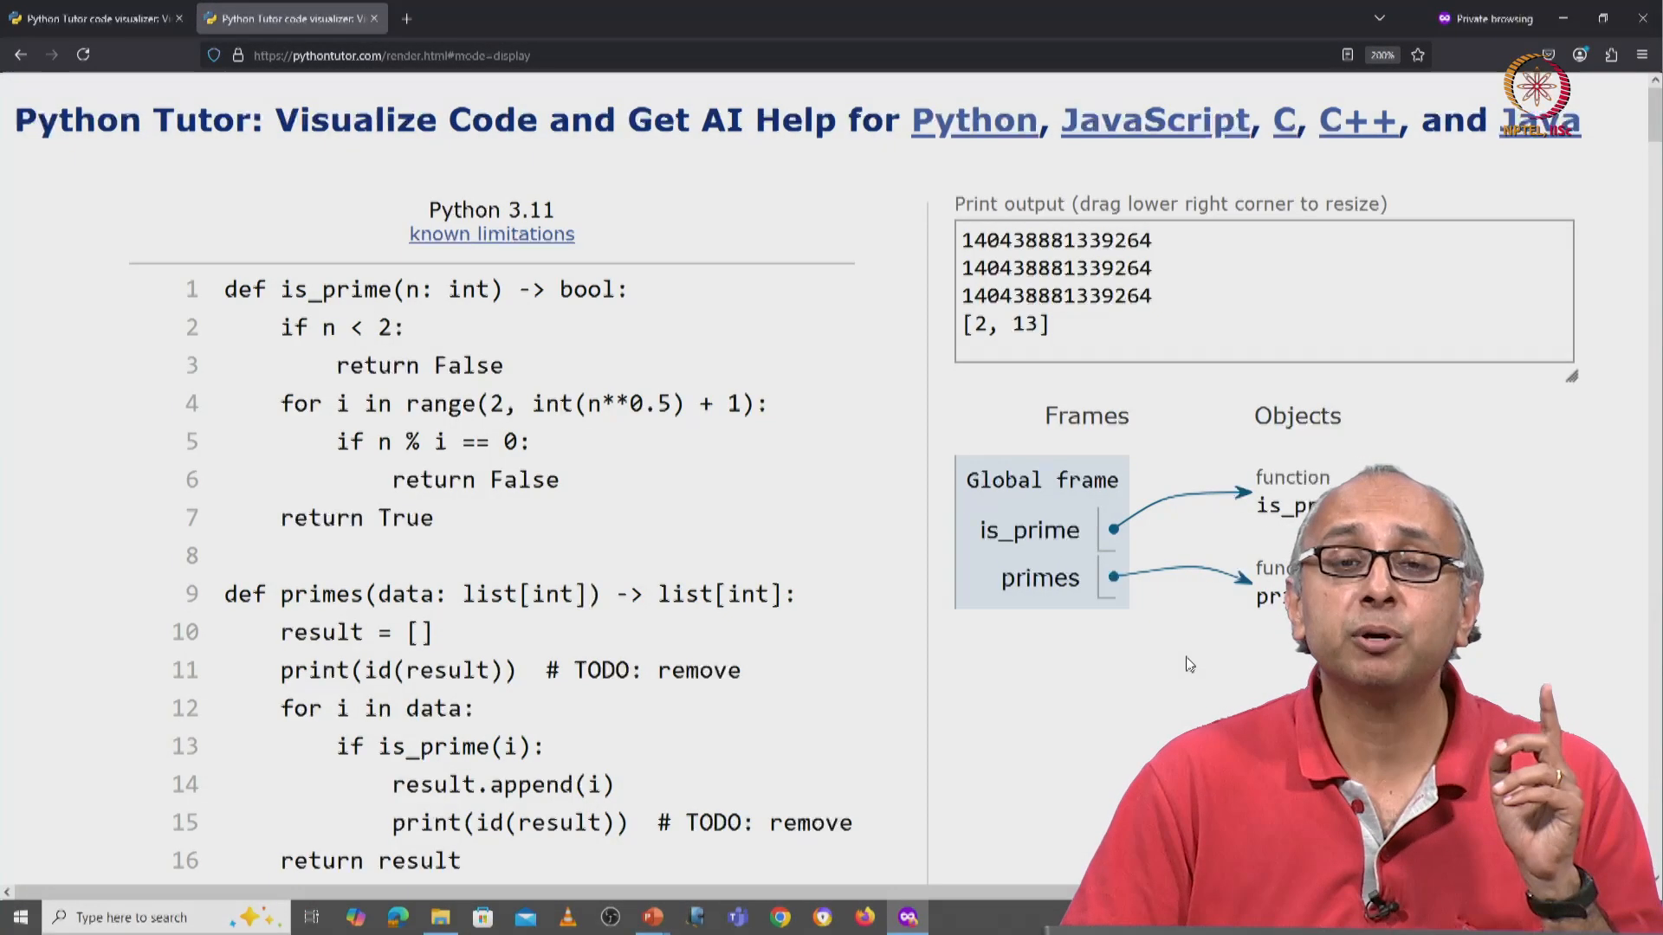
# Step: Edit line 14 of primes to read result = result + [i] instead of result.append(i)
pyautogui.scroll(-3)
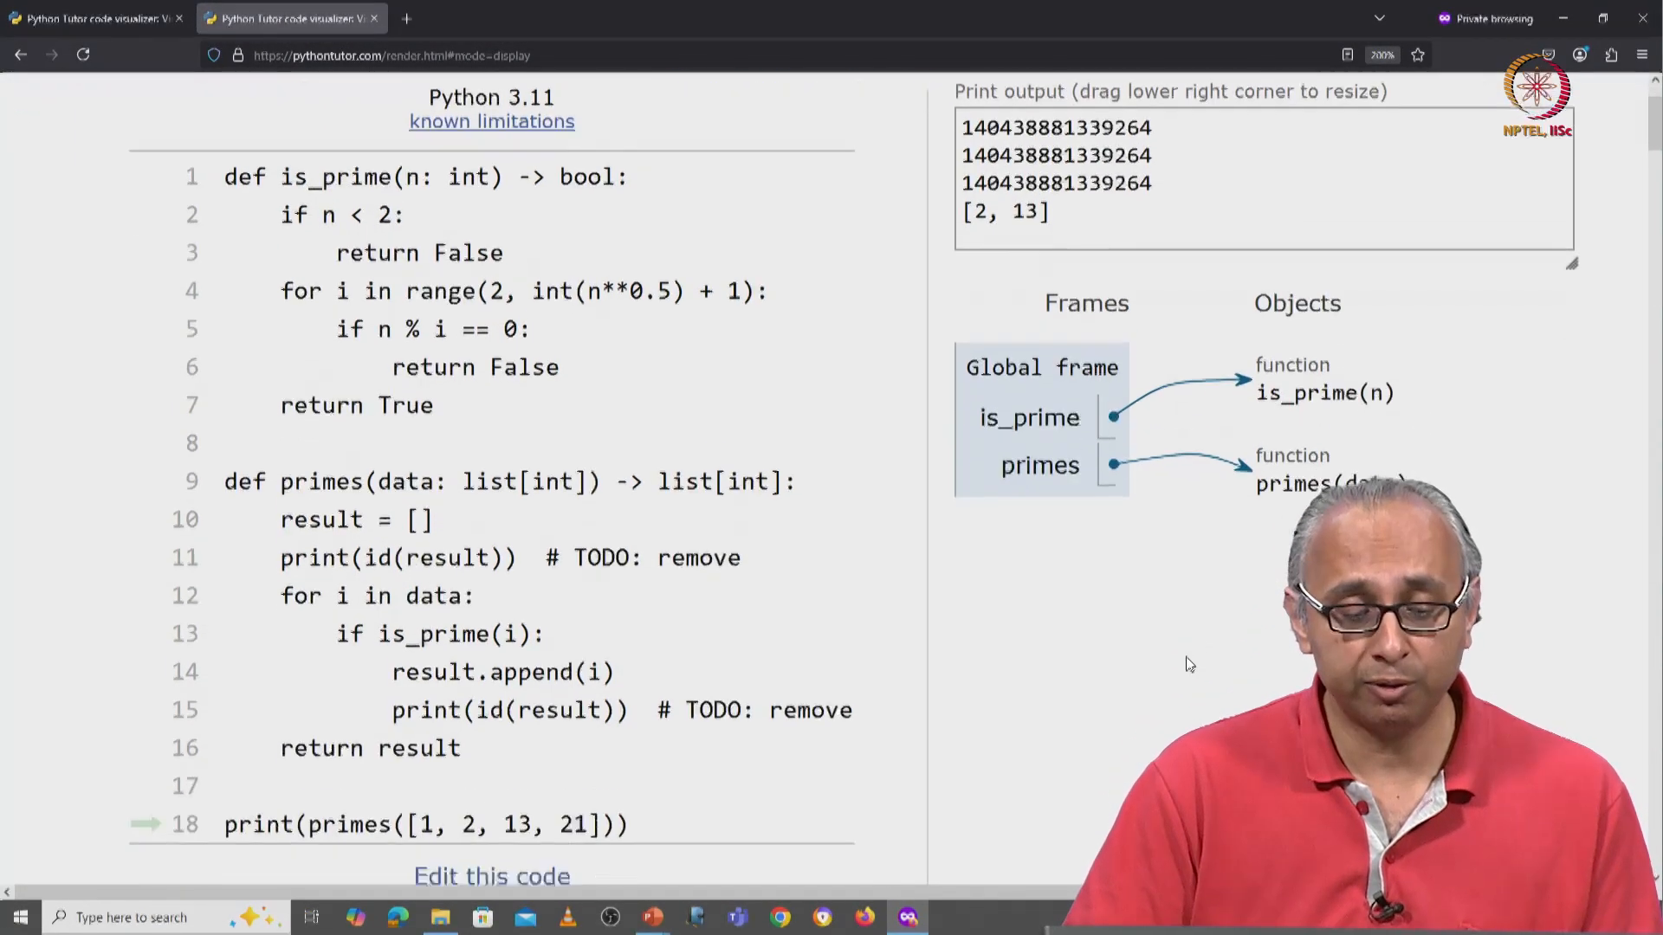
pyautogui.scroll(-3)
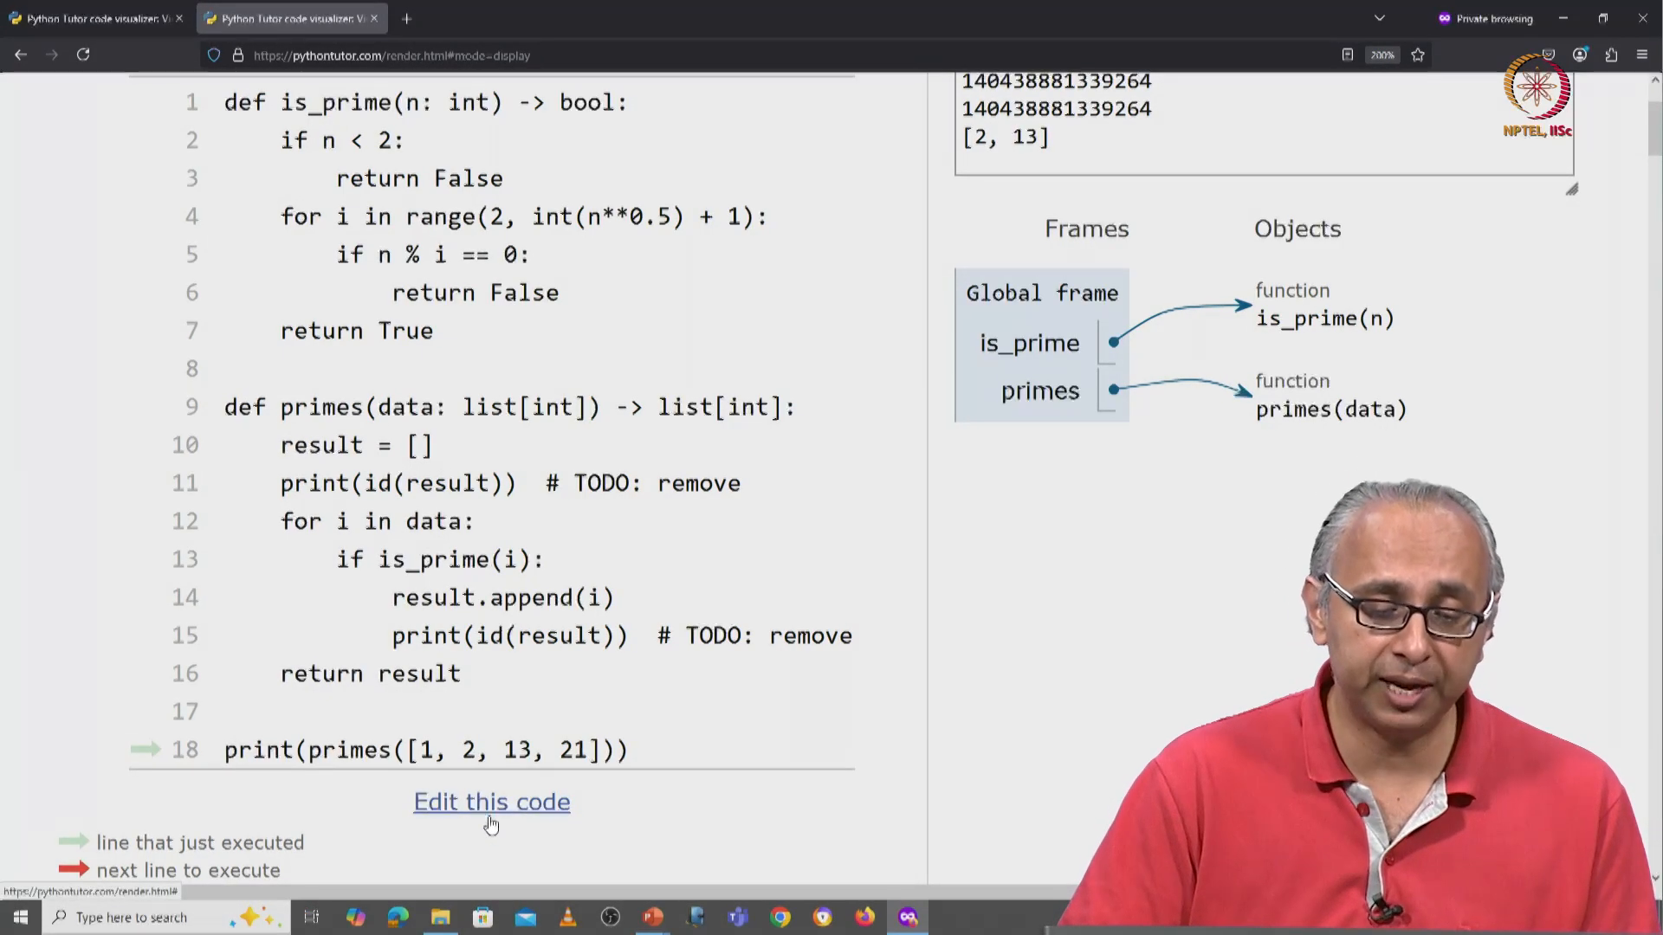
pyautogui.click(491, 802)
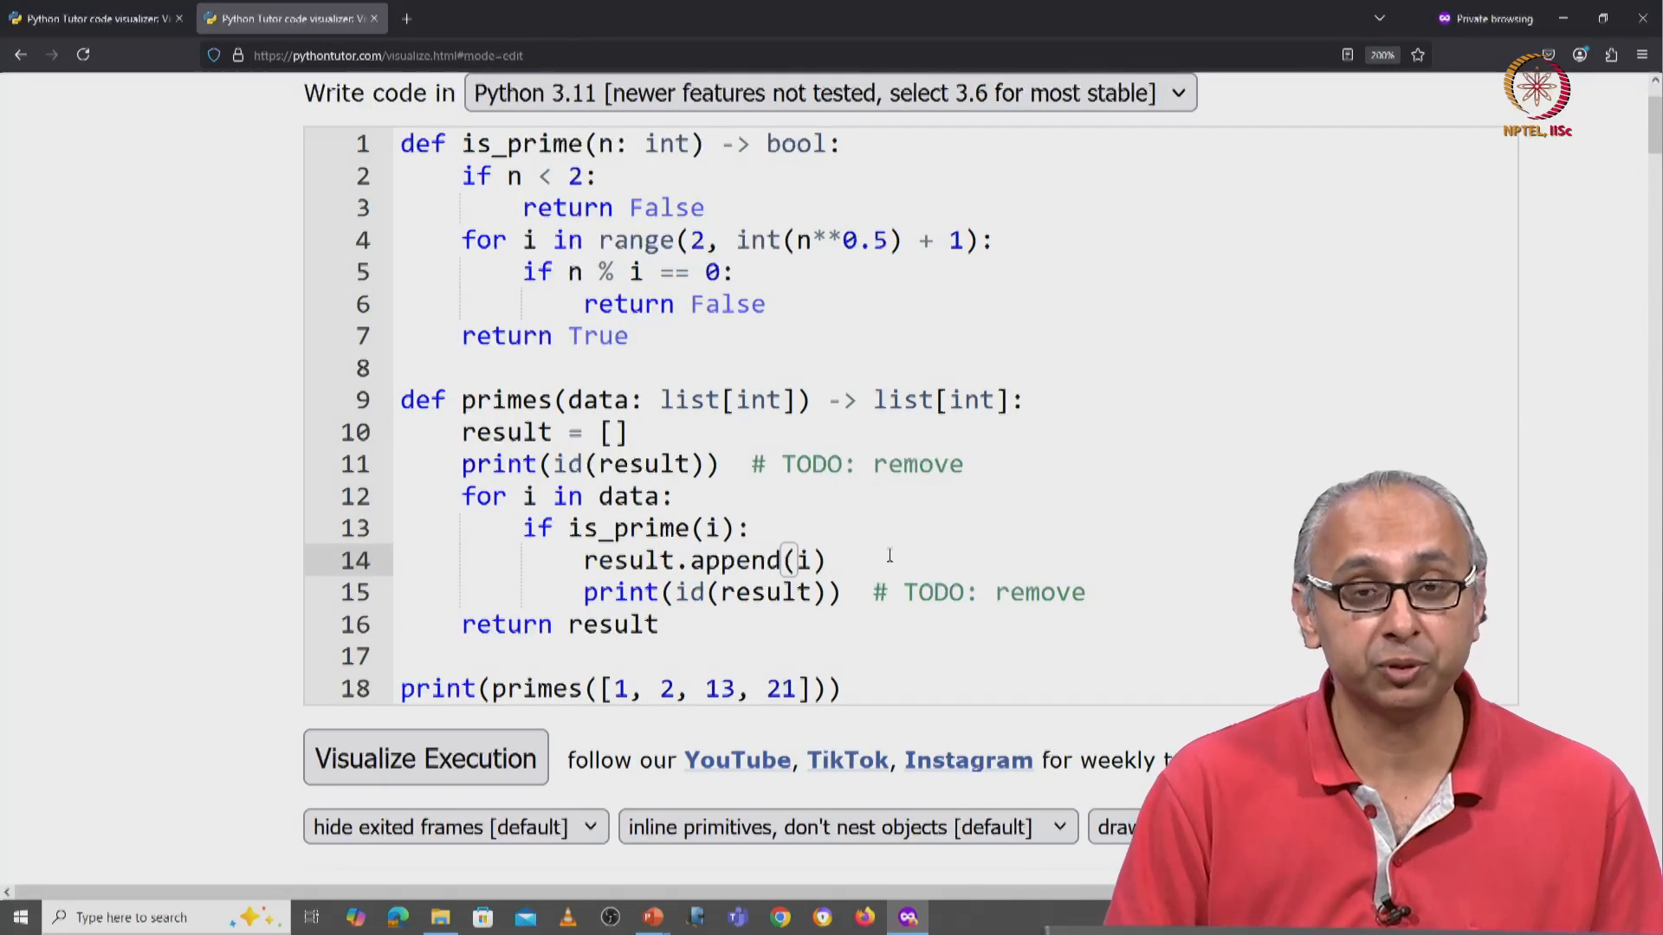
pyautogui.press('Backspace')
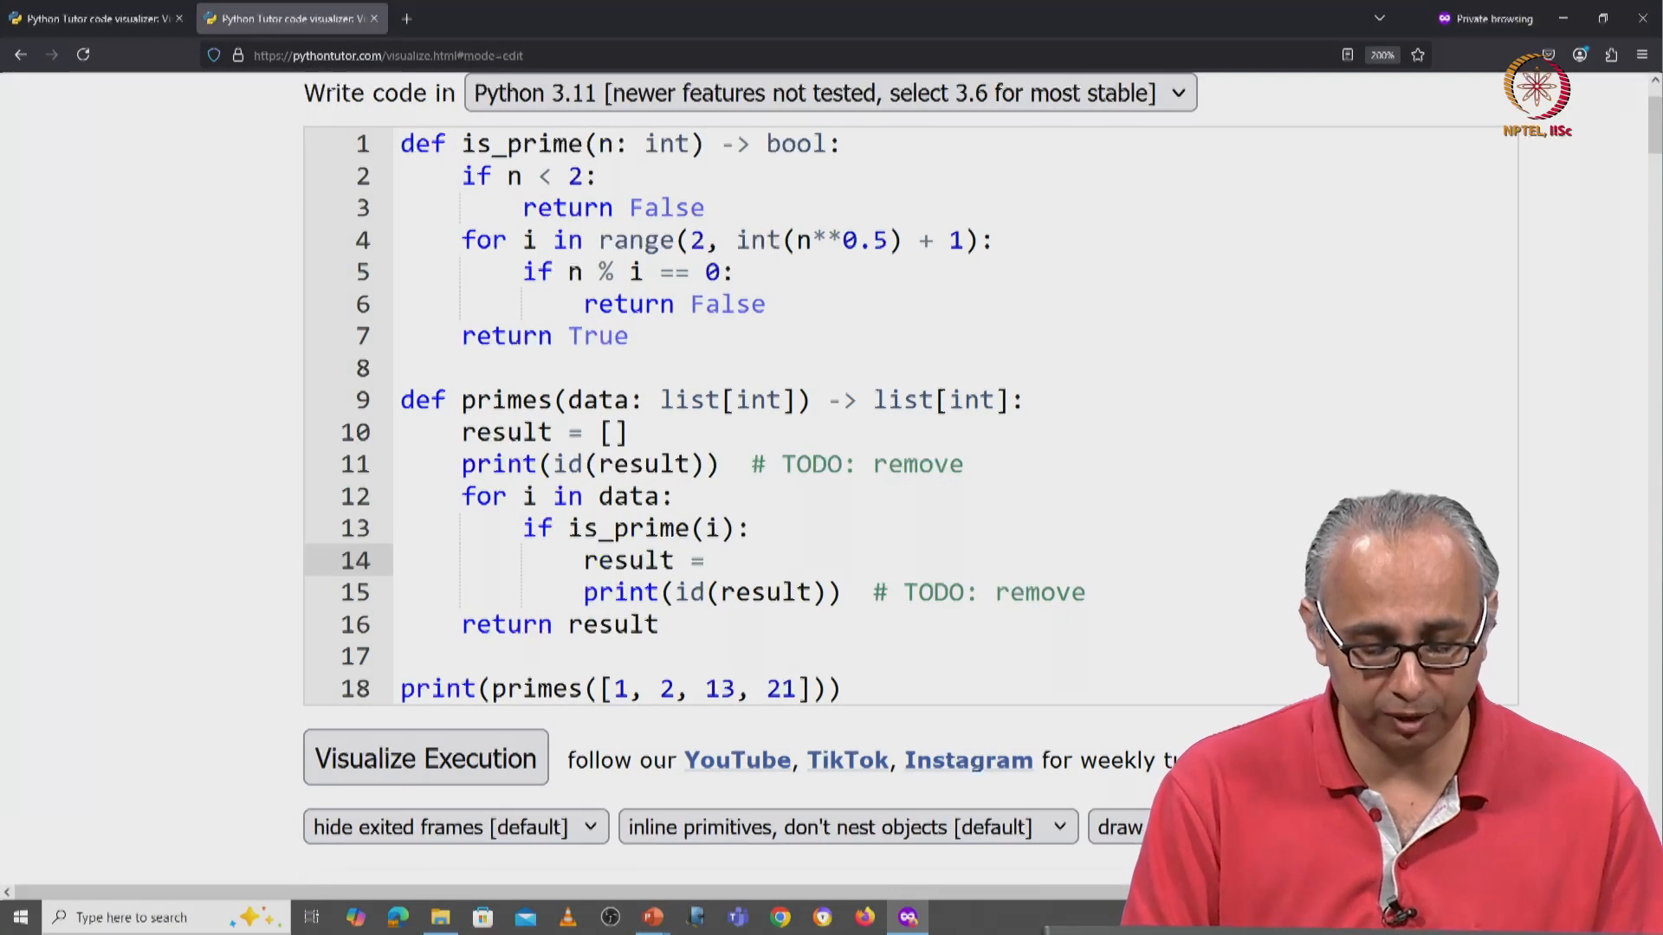
pyautogui.write('result +')
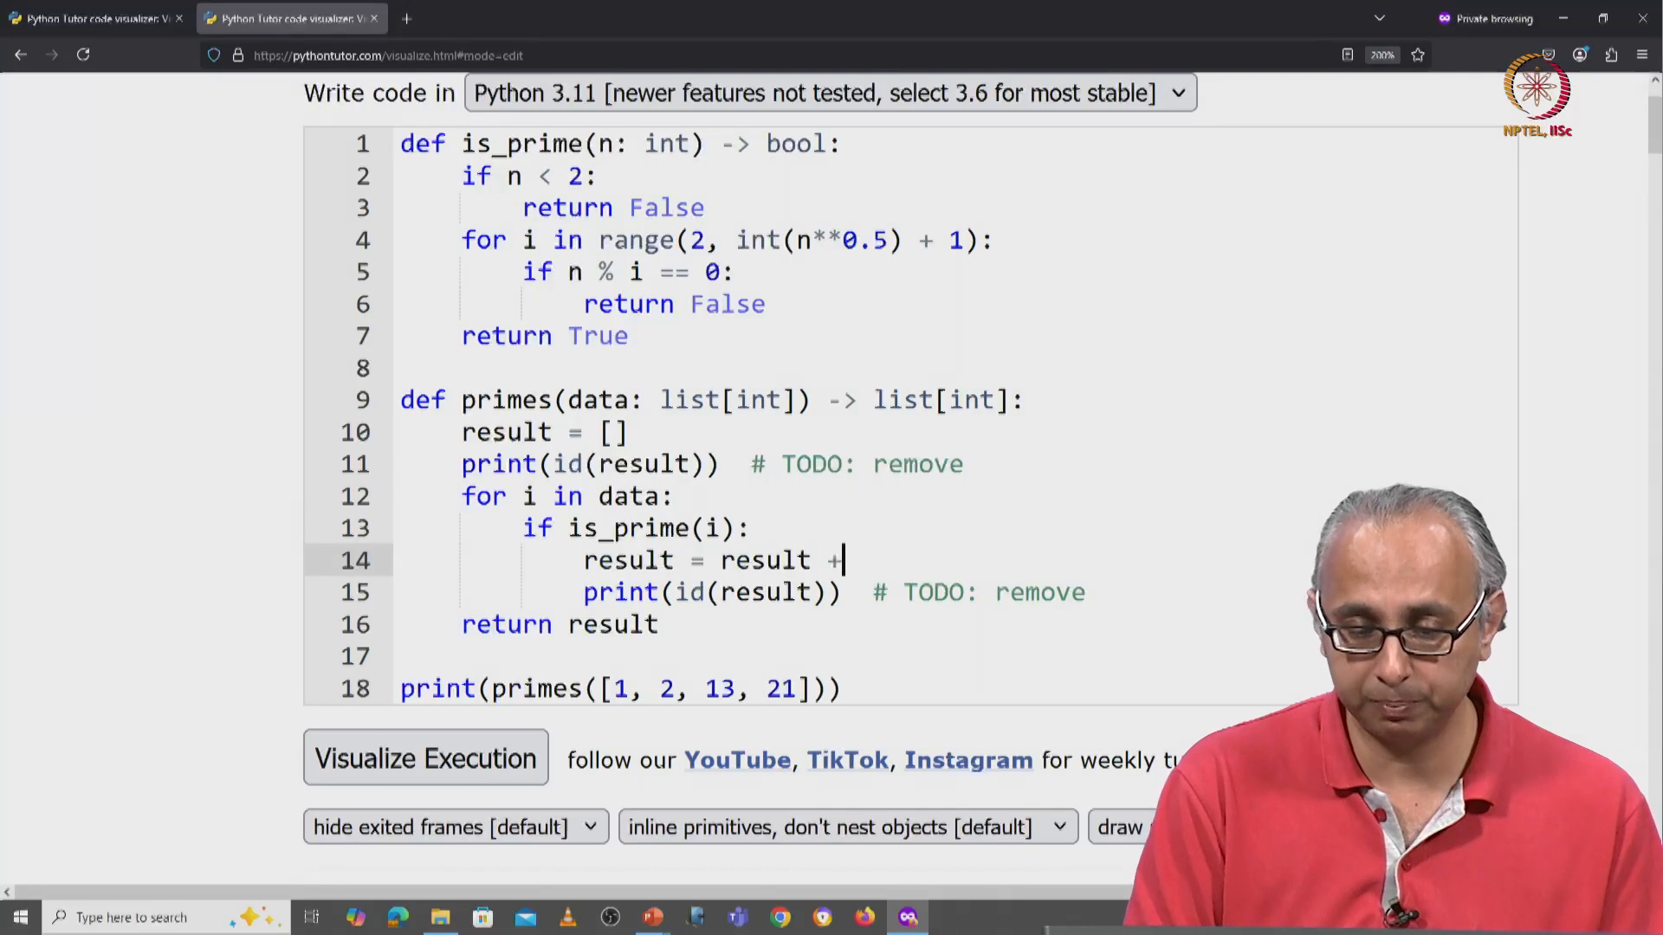
pyautogui.write('[i]')
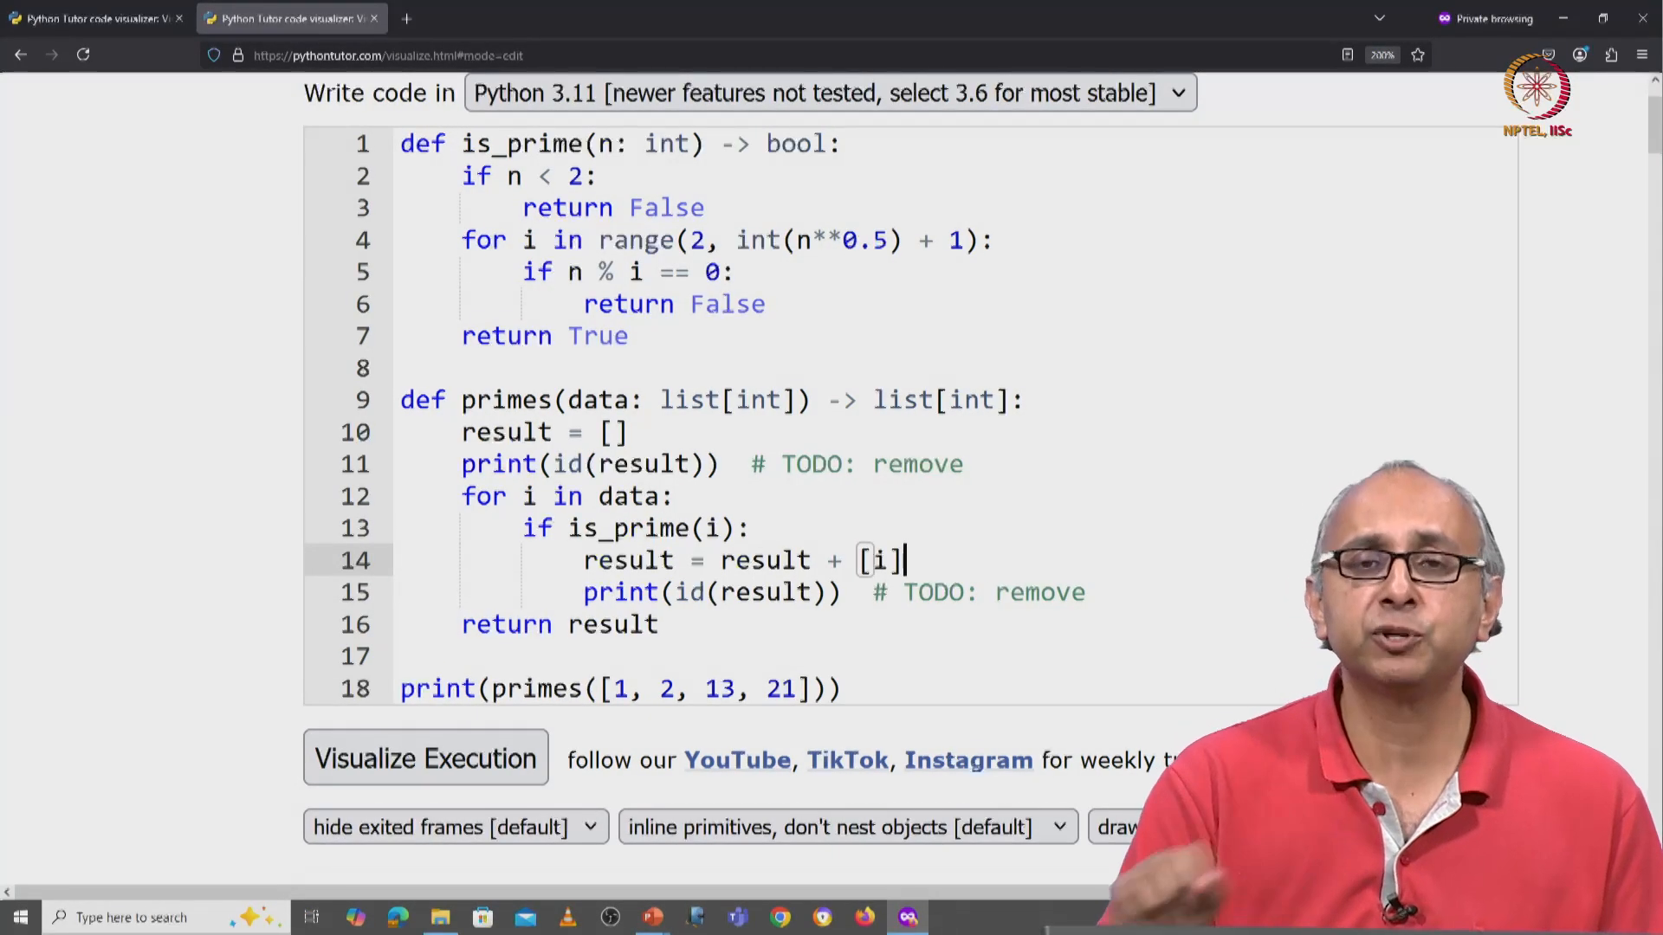
# Step: Visualize the concatenation version and step into primes with i = 2
pyautogui.click(424, 759)
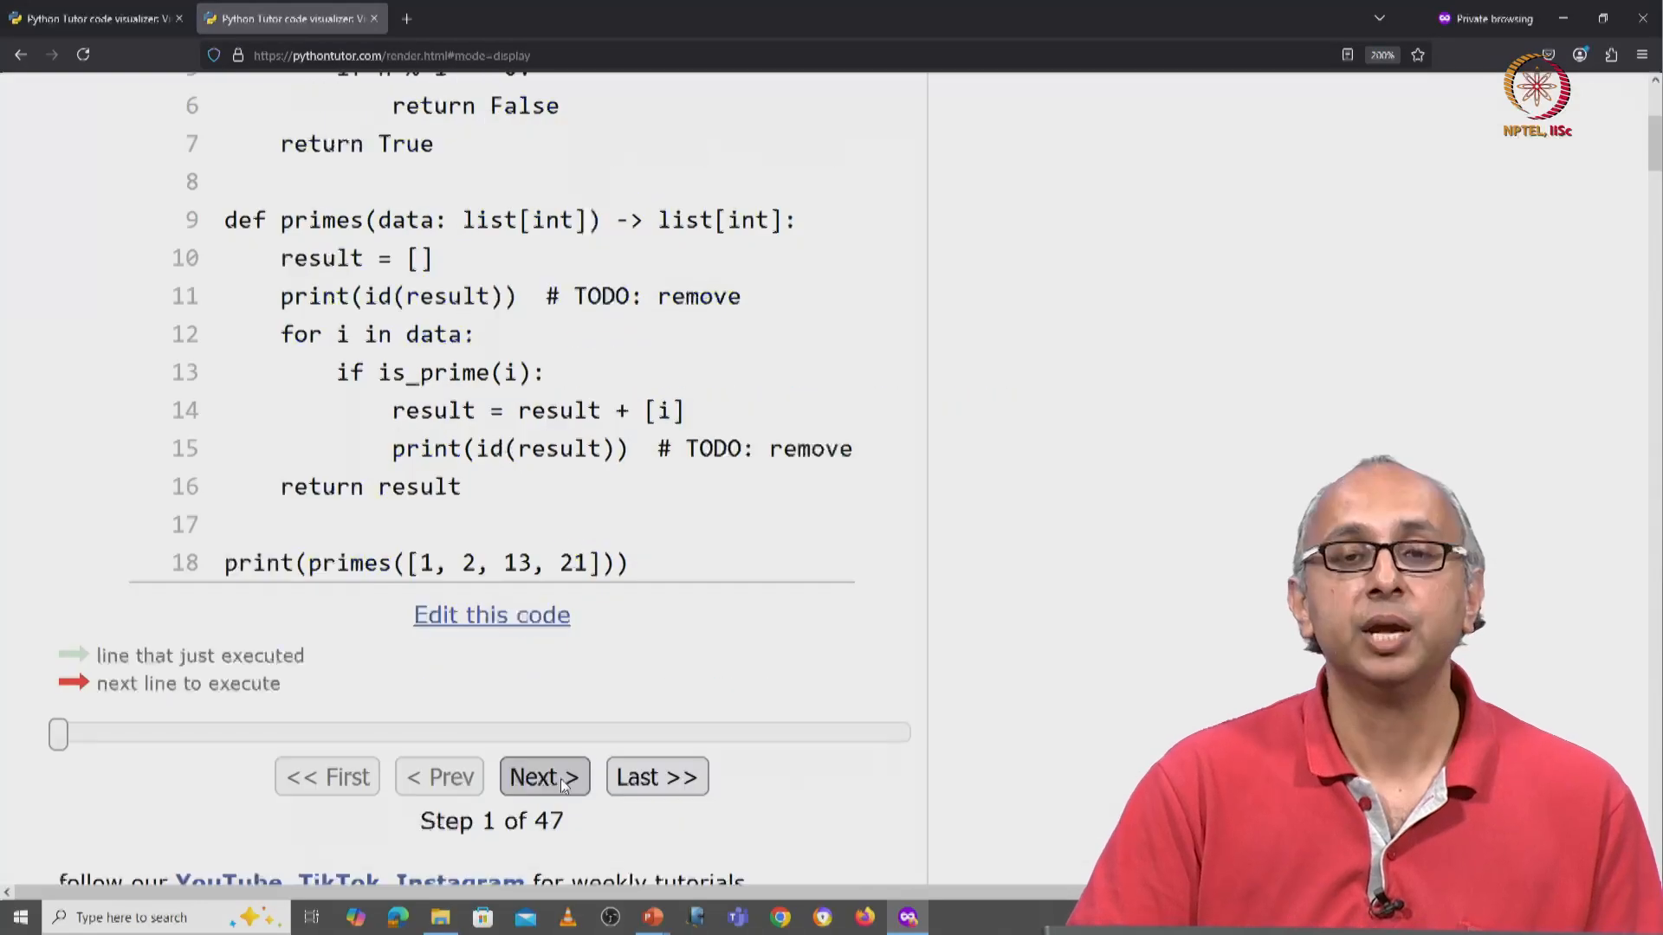
pyautogui.click(542, 776)
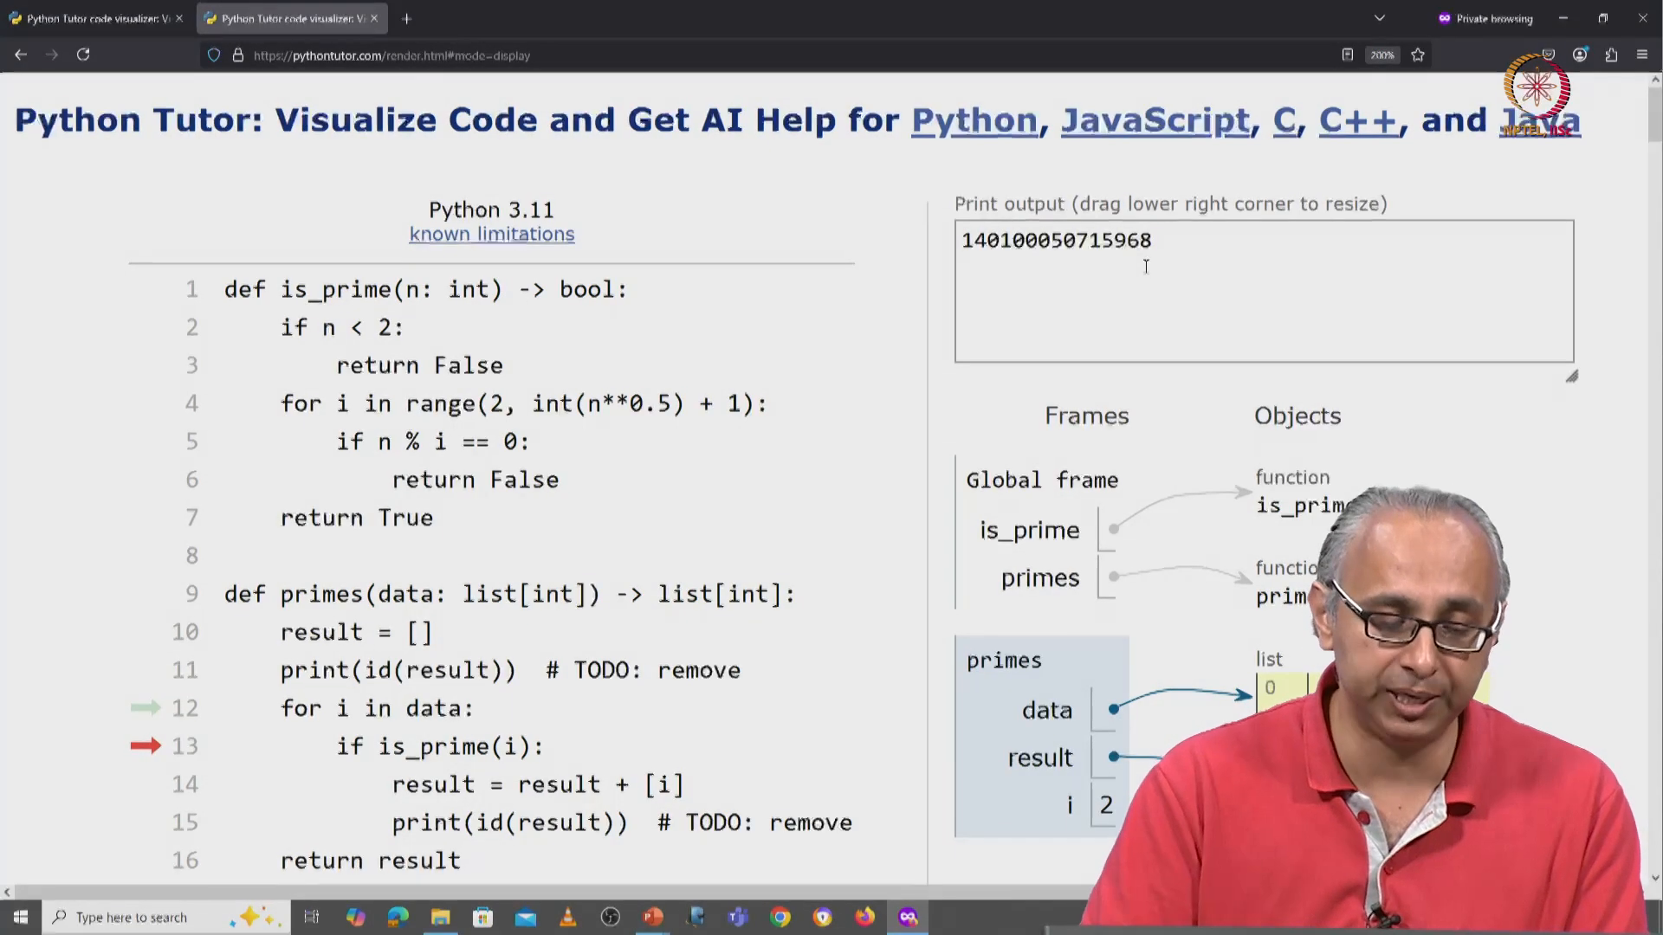
# Step: Scroll the visualization while execution pauses at step 20 before line 14
pyautogui.scroll(-3)
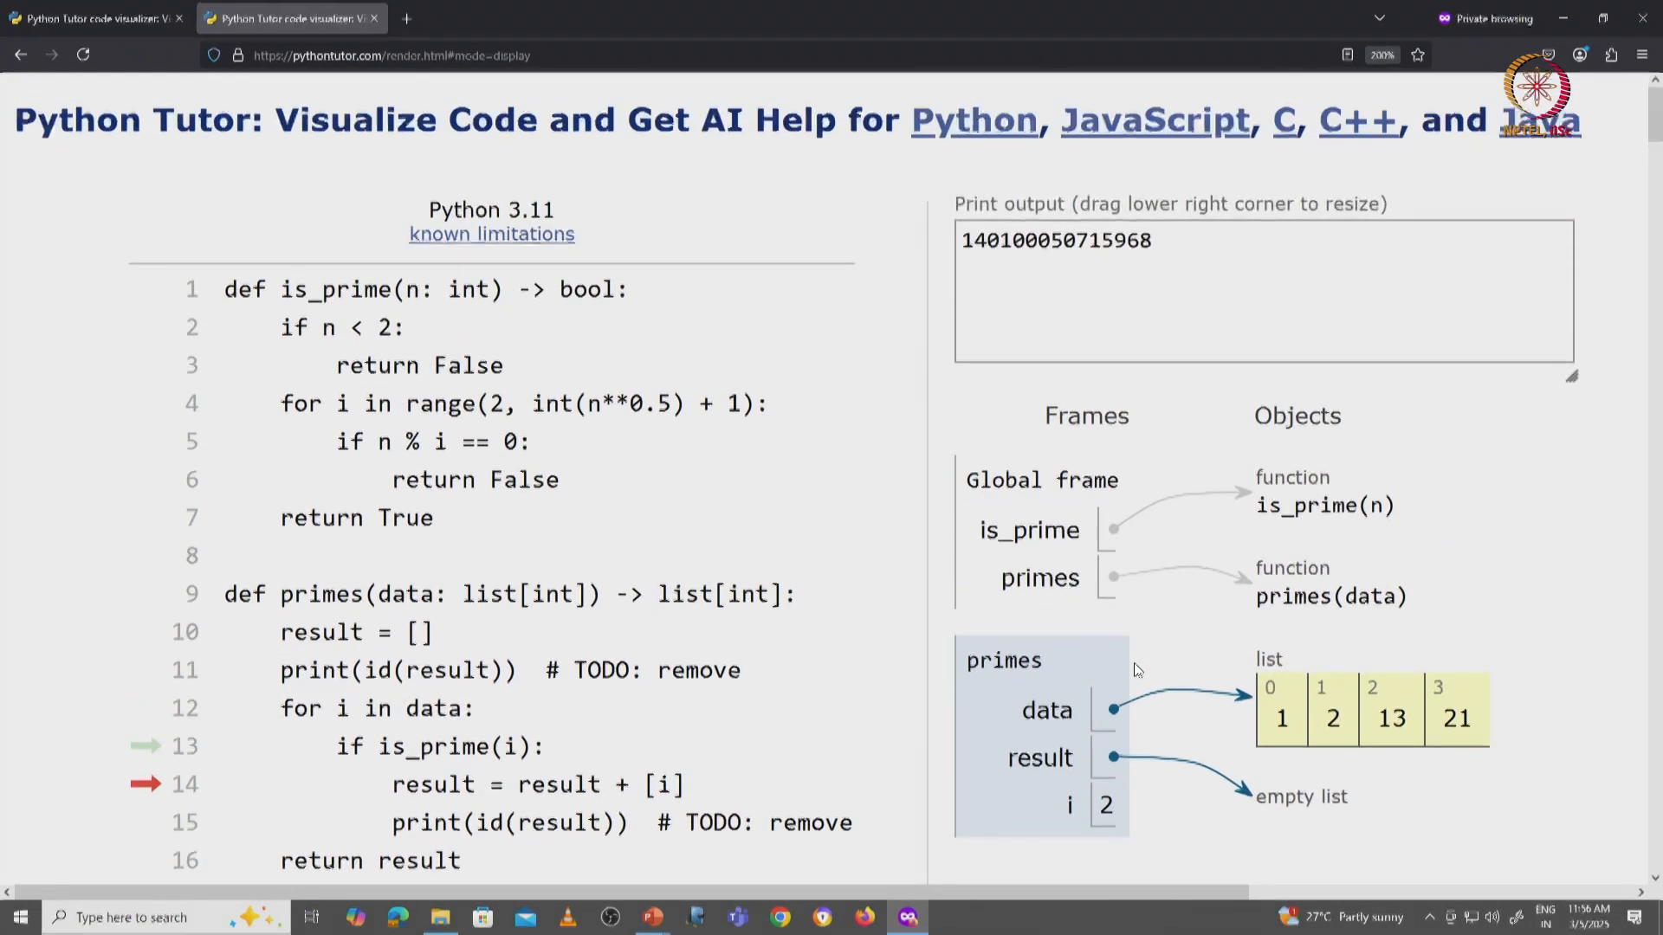
pyautogui.moveTo(1165, 658)
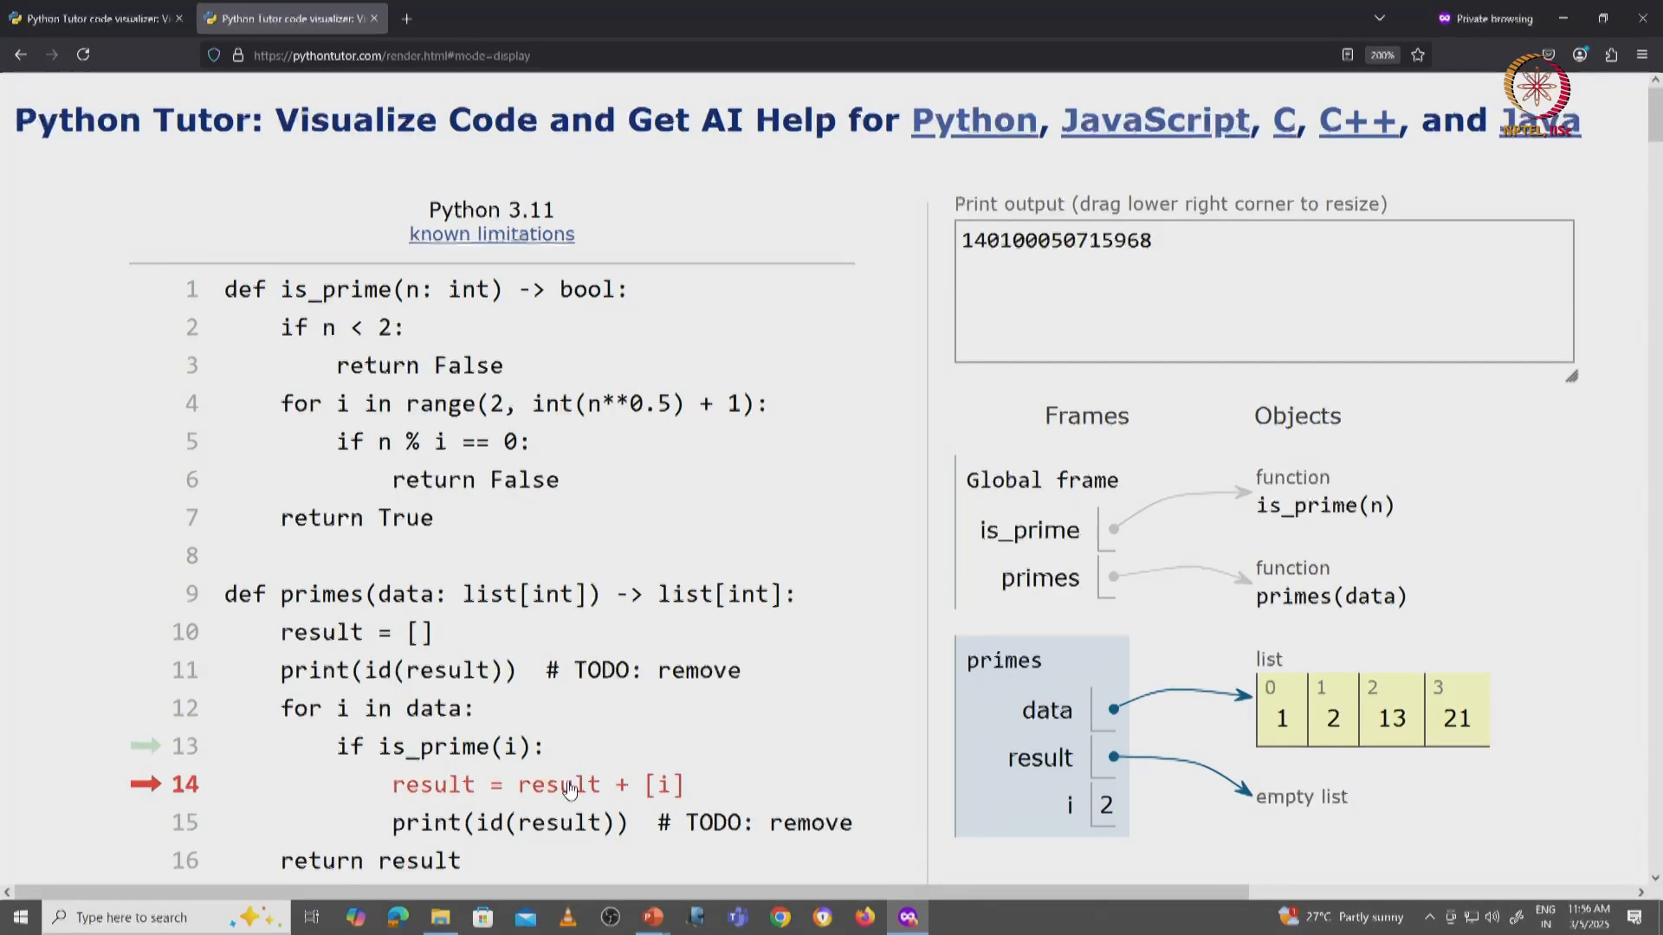
pyautogui.moveTo(582, 797)
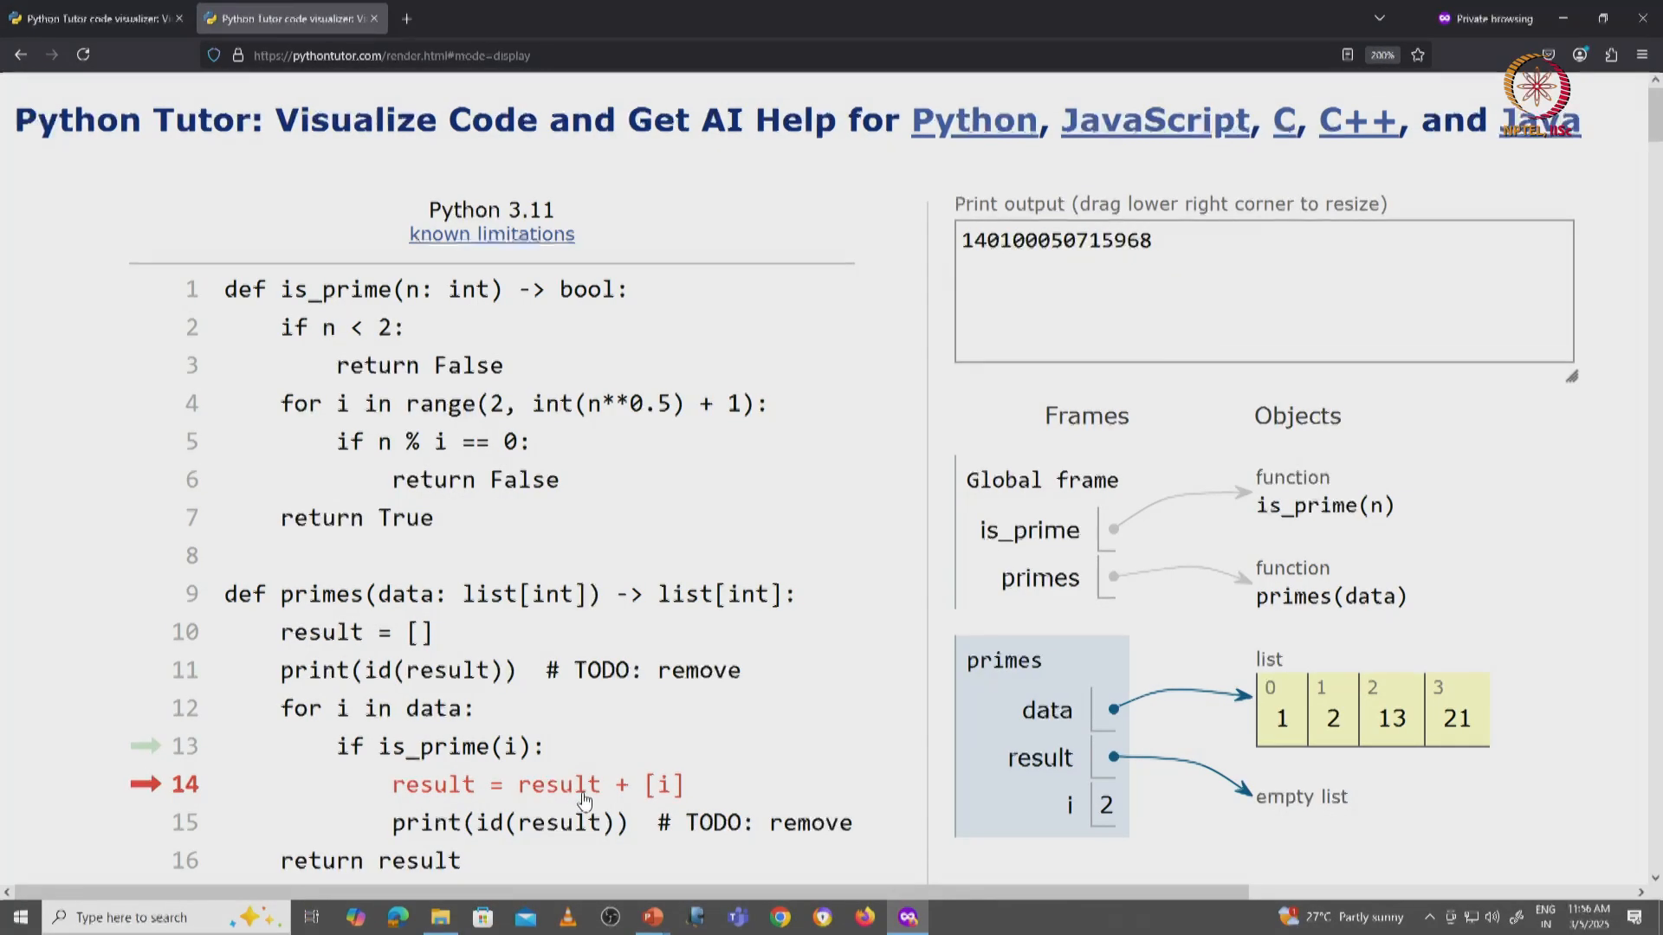
pyautogui.moveTo(1137, 805)
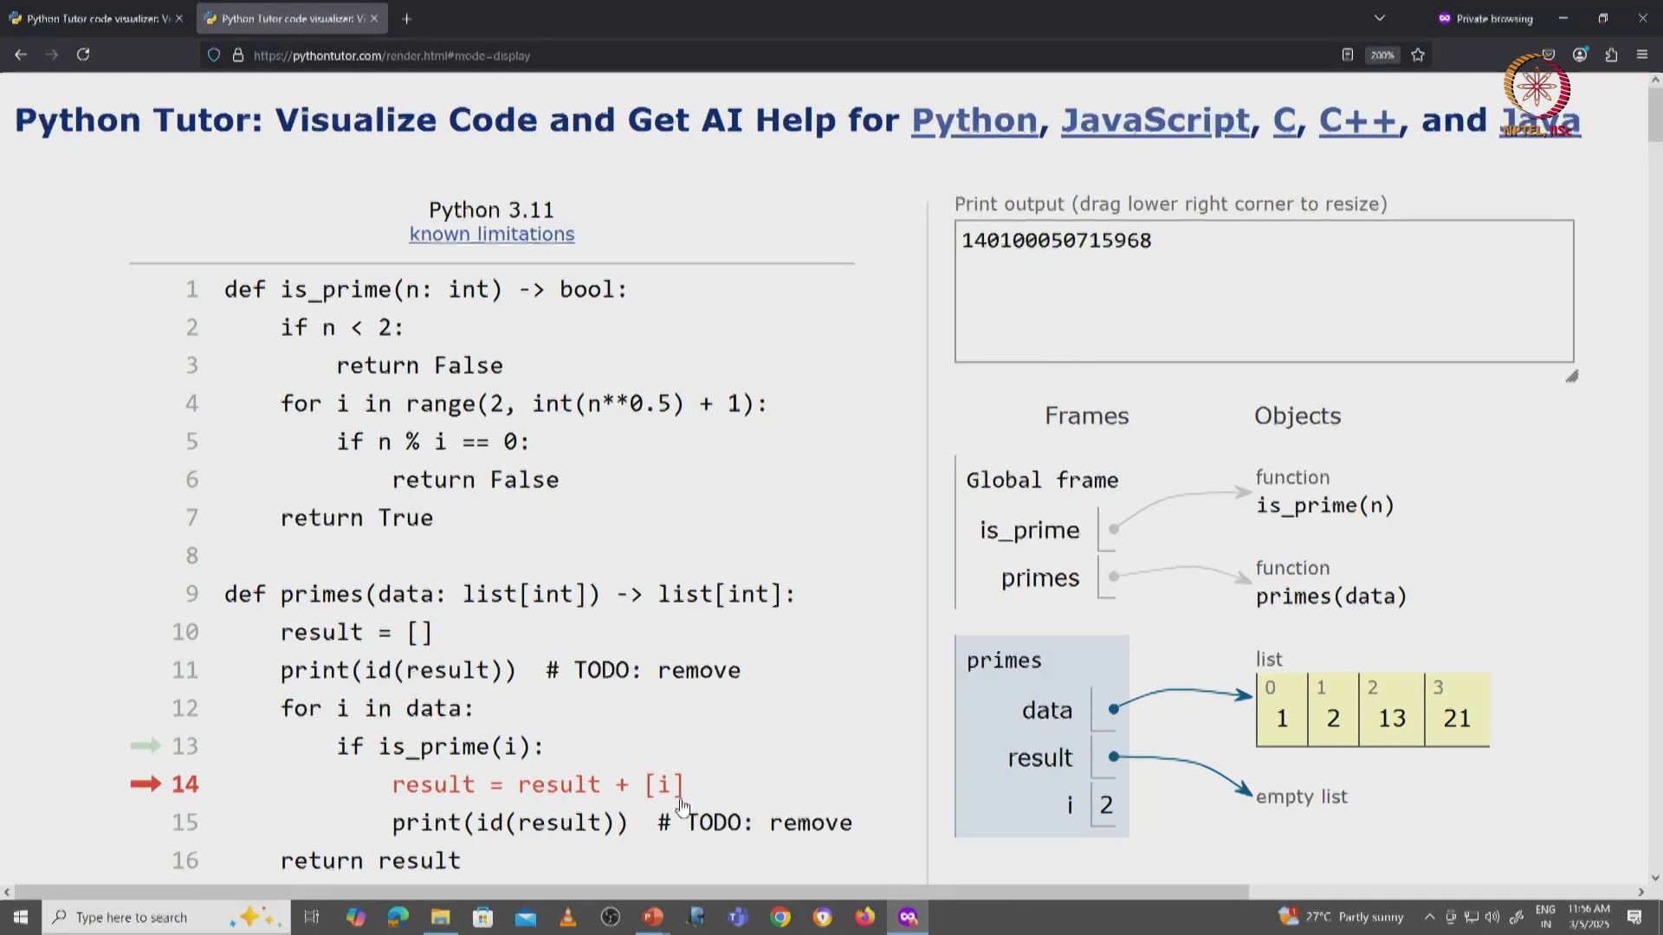
pyautogui.moveTo(758, 830)
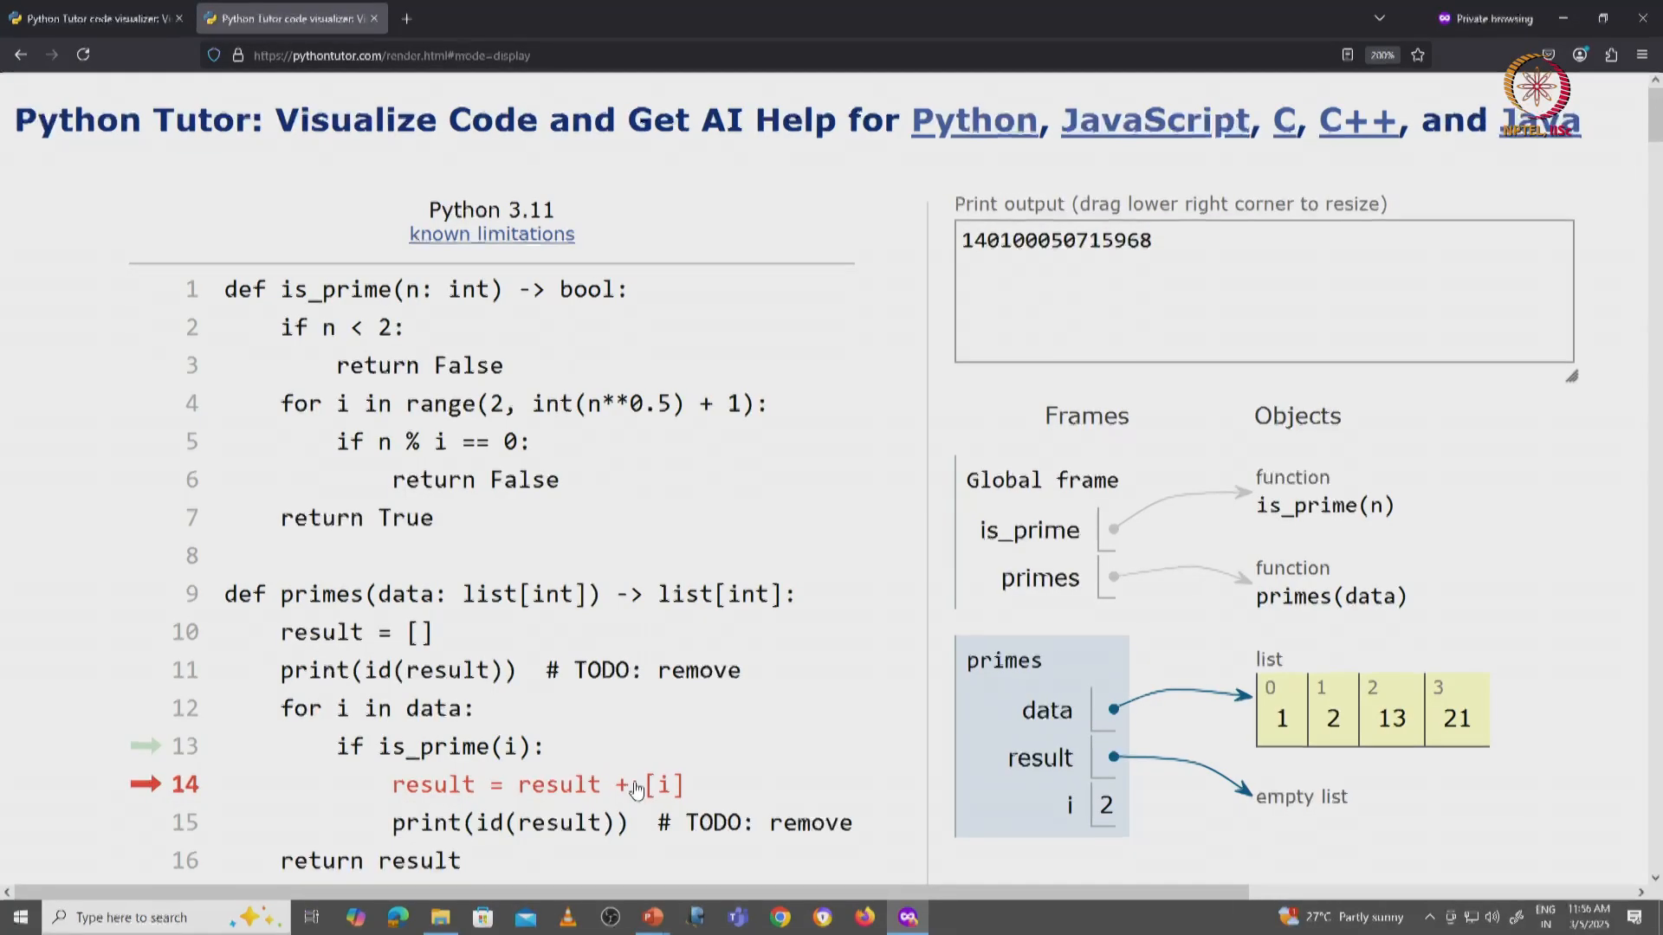
pyautogui.scroll(-3)
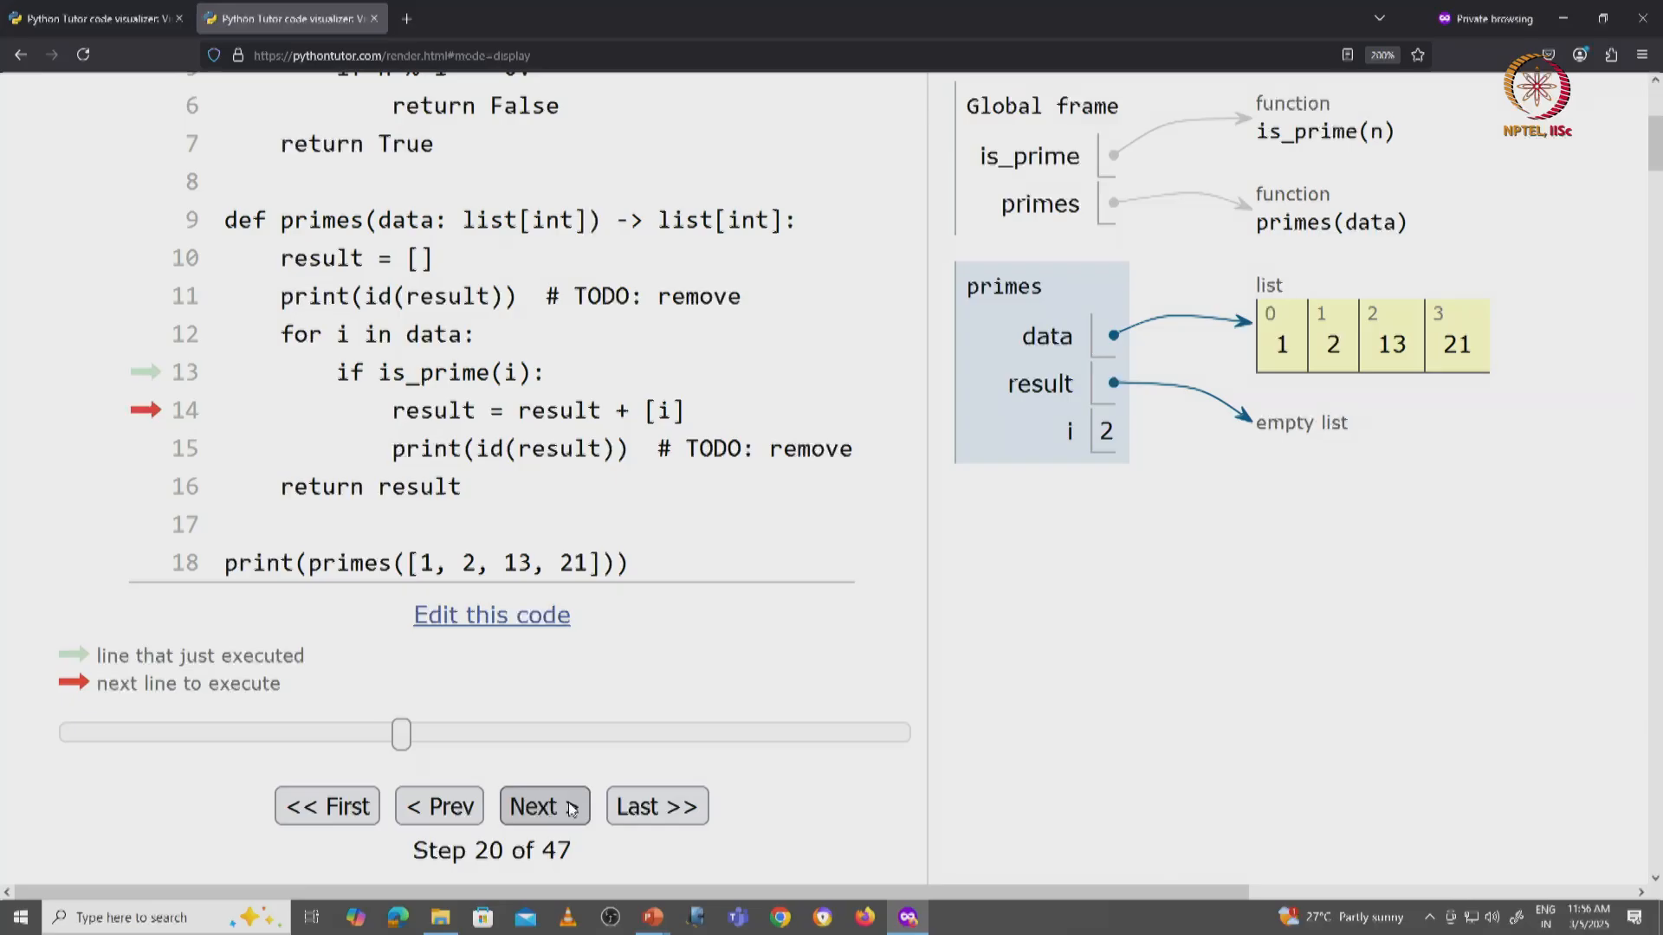
# Step: Execute line 14 so result becomes a new list [2], then mark the second printed id
pyautogui.click(542, 805)
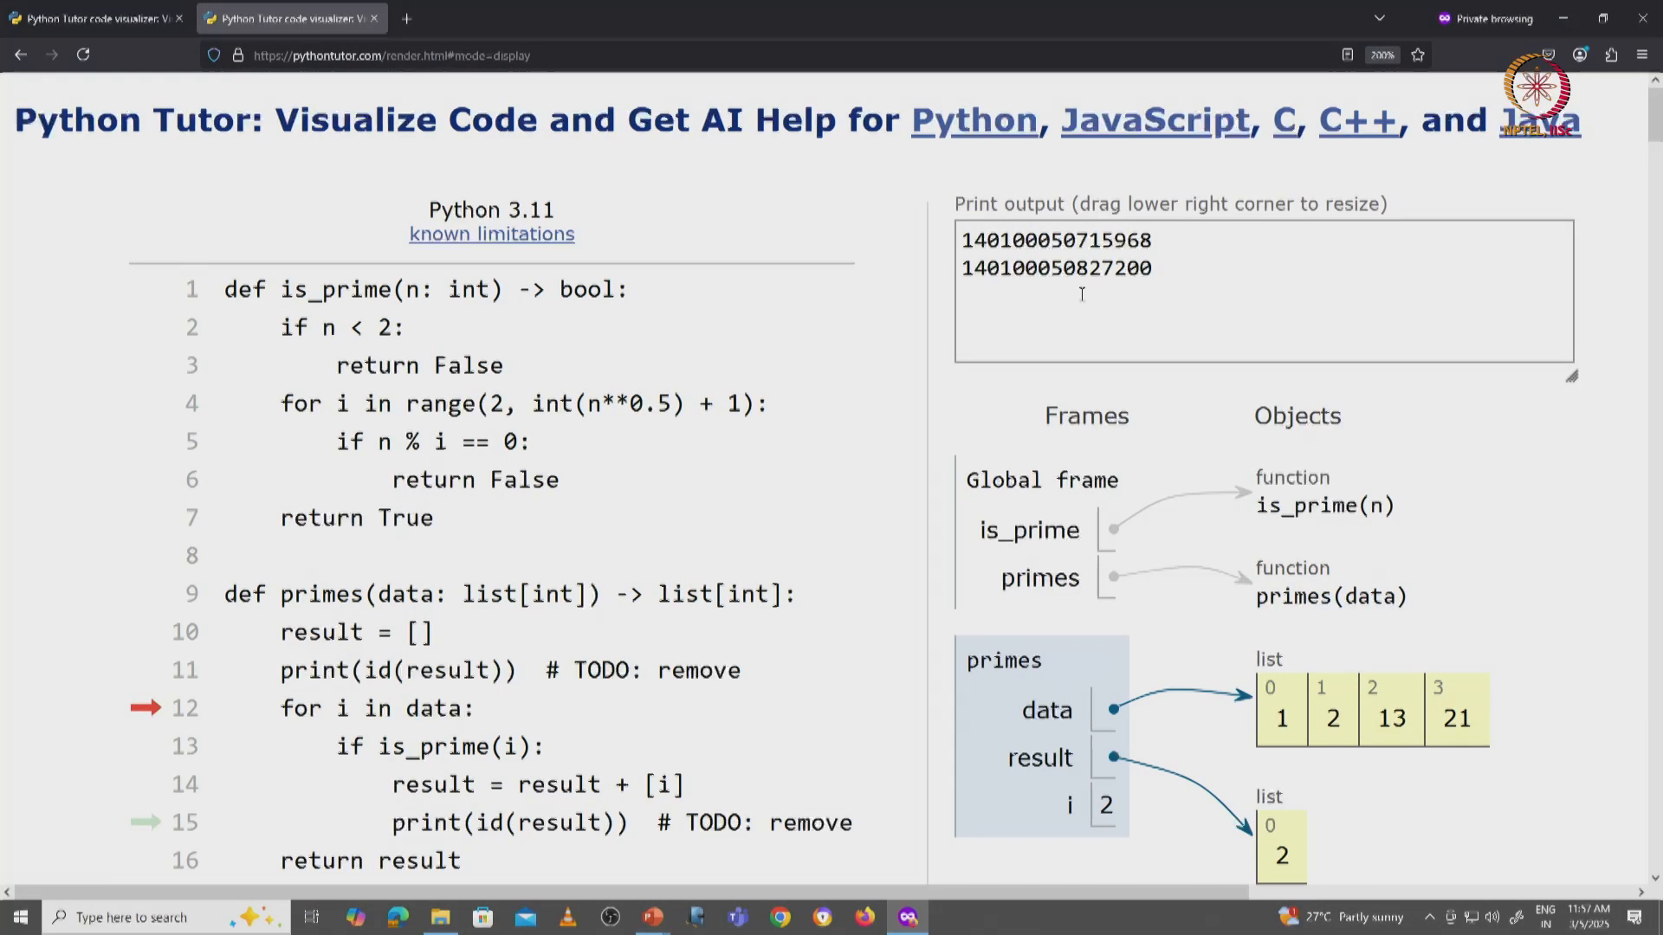
pyautogui.moveTo(1105, 289)
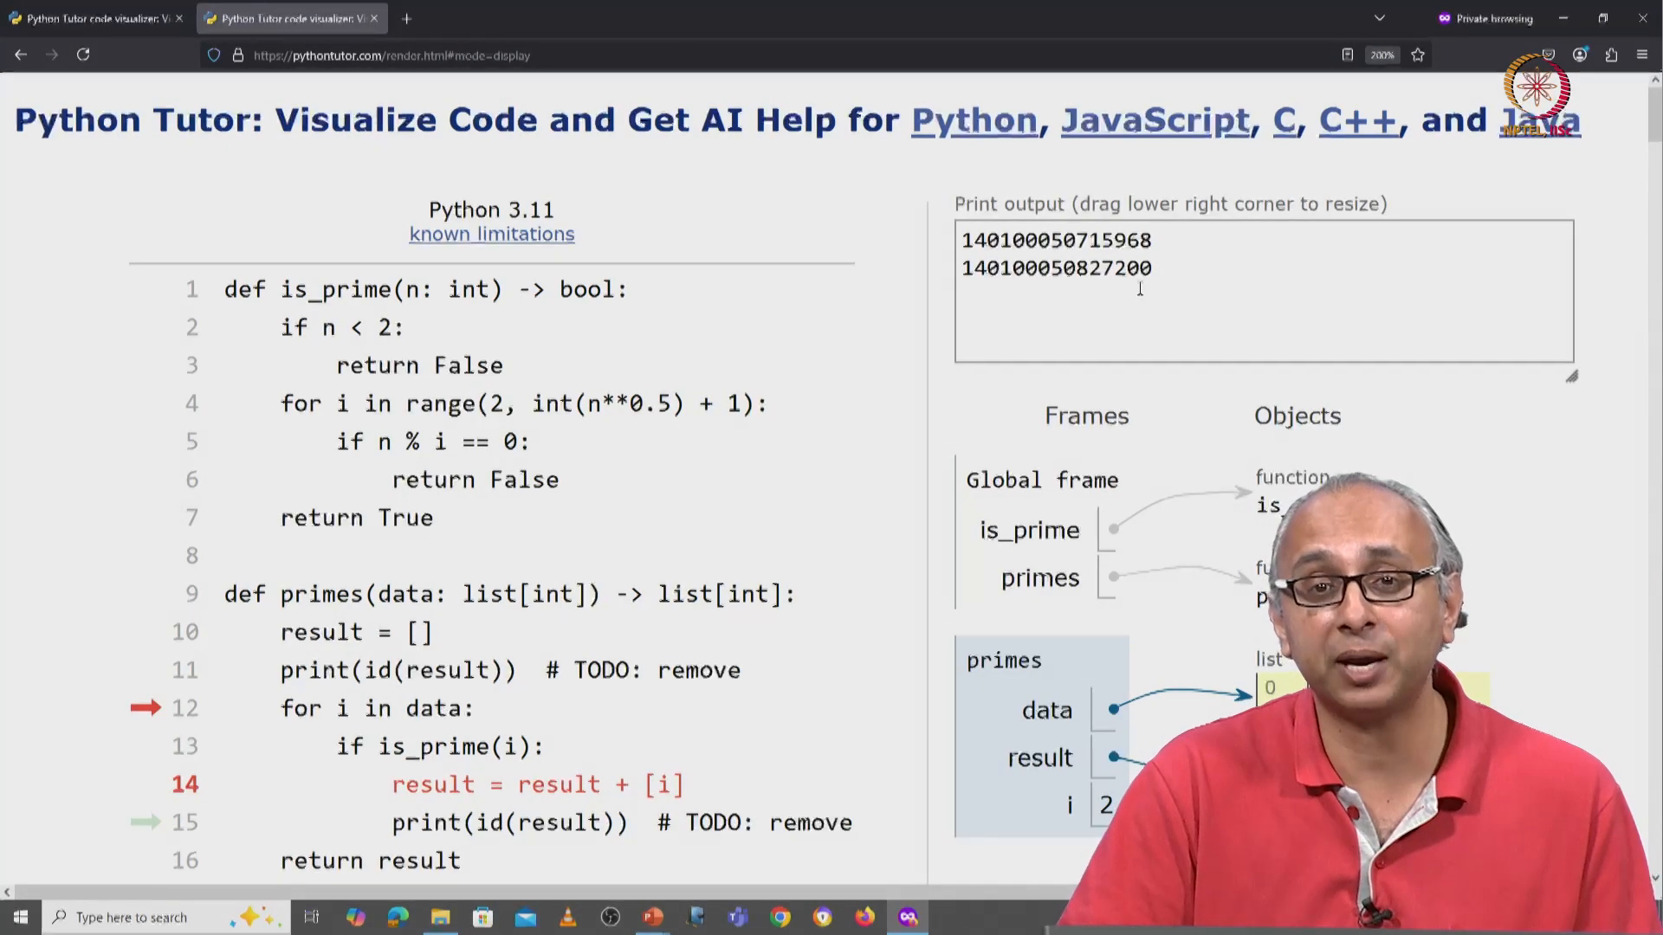
pyautogui.moveTo(833, 508)
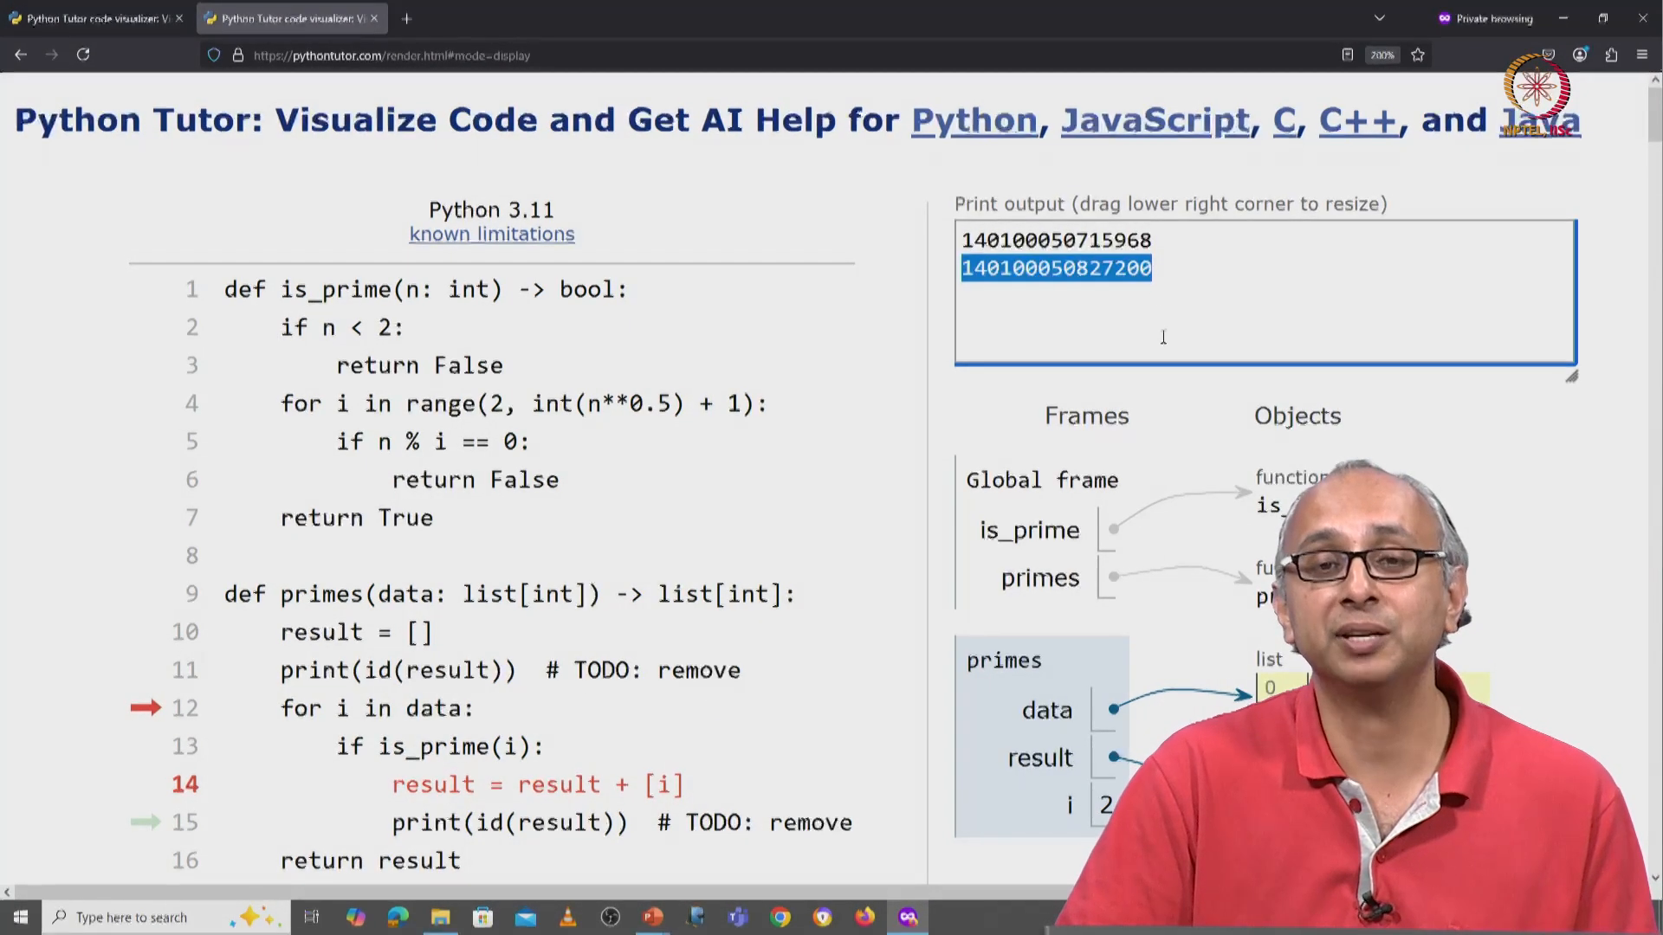
pyautogui.click(1095, 267)
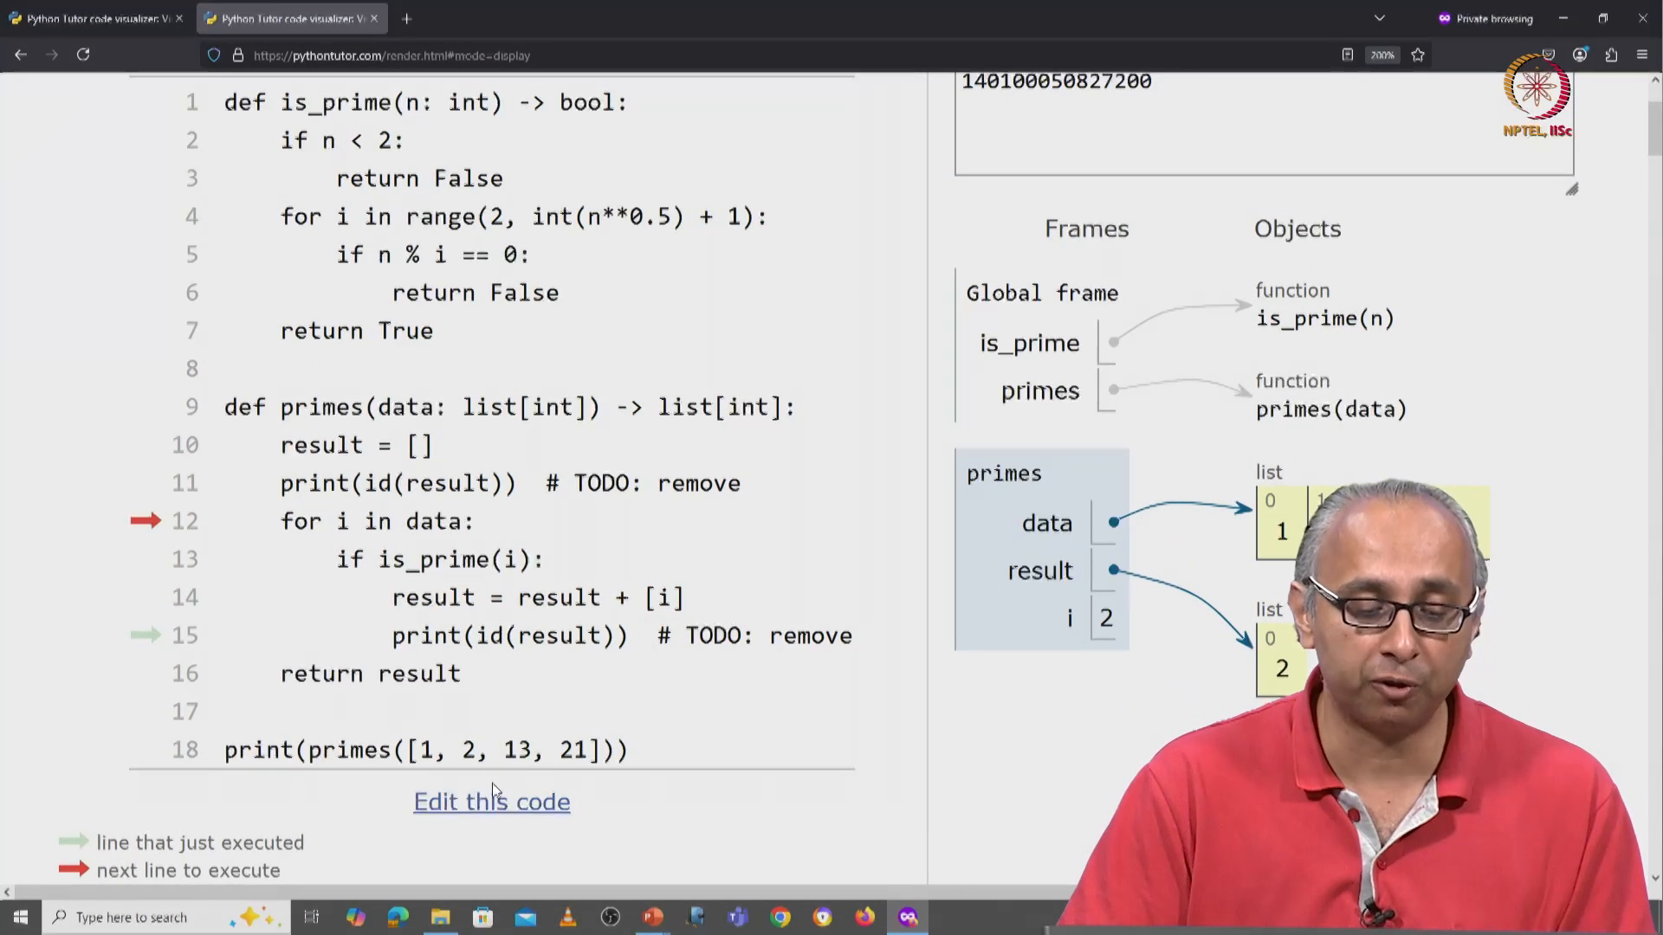
# Step: Edit line 14 to the augmented assignment result += [i]
pyautogui.click(491, 802)
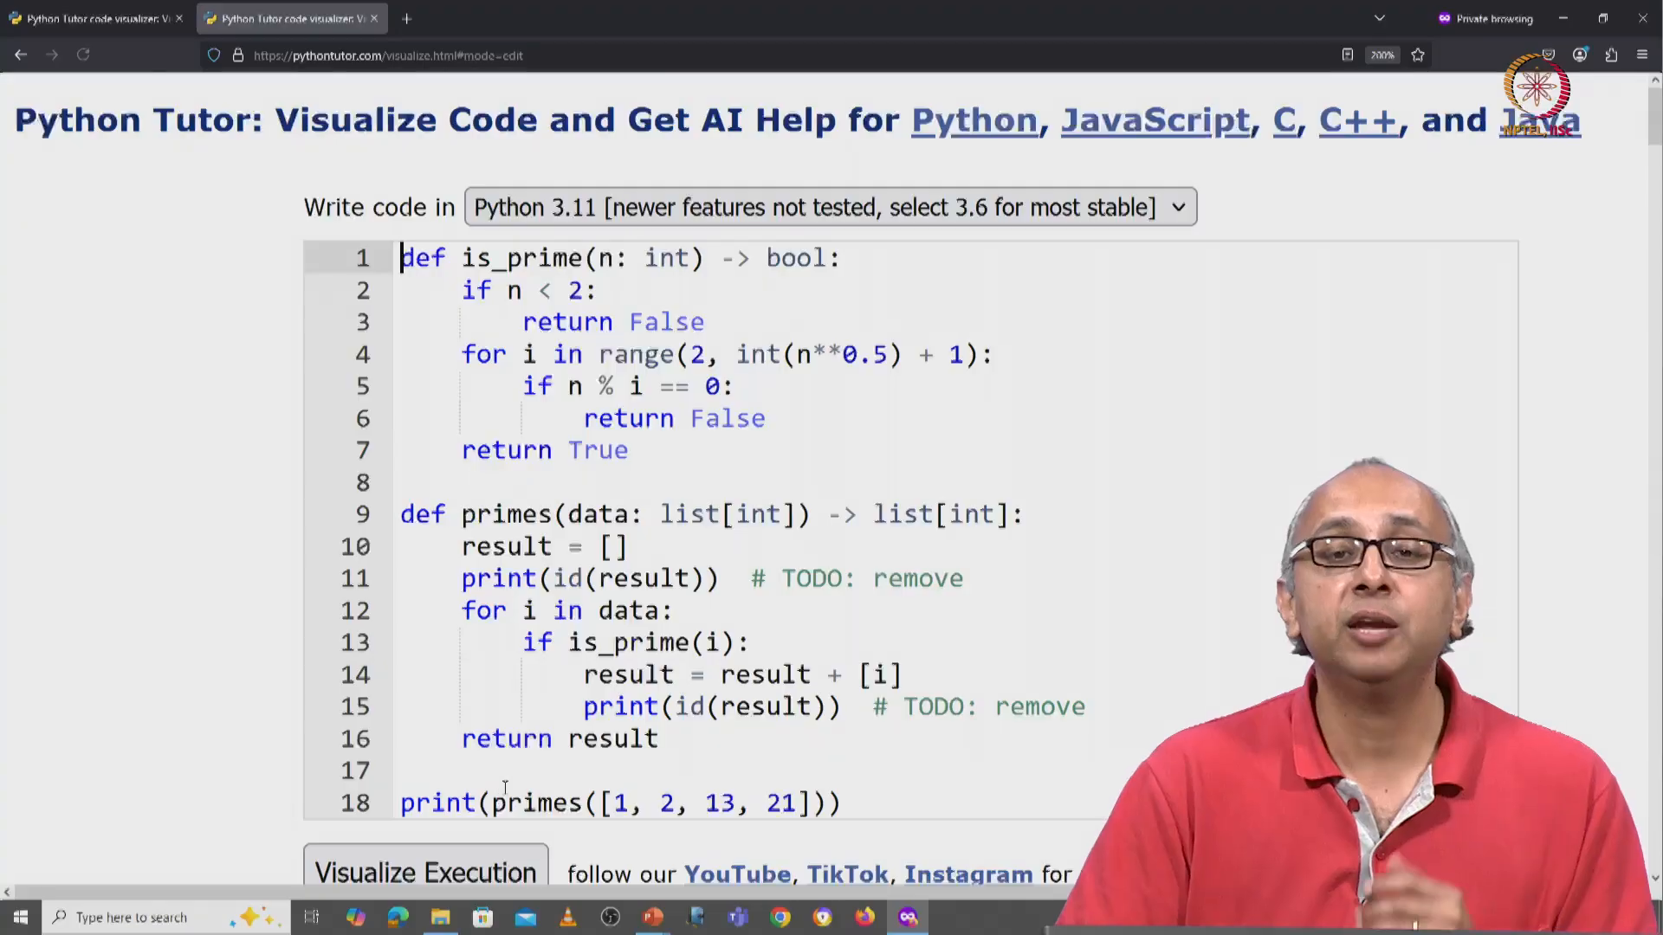
pyautogui.scroll(-3)
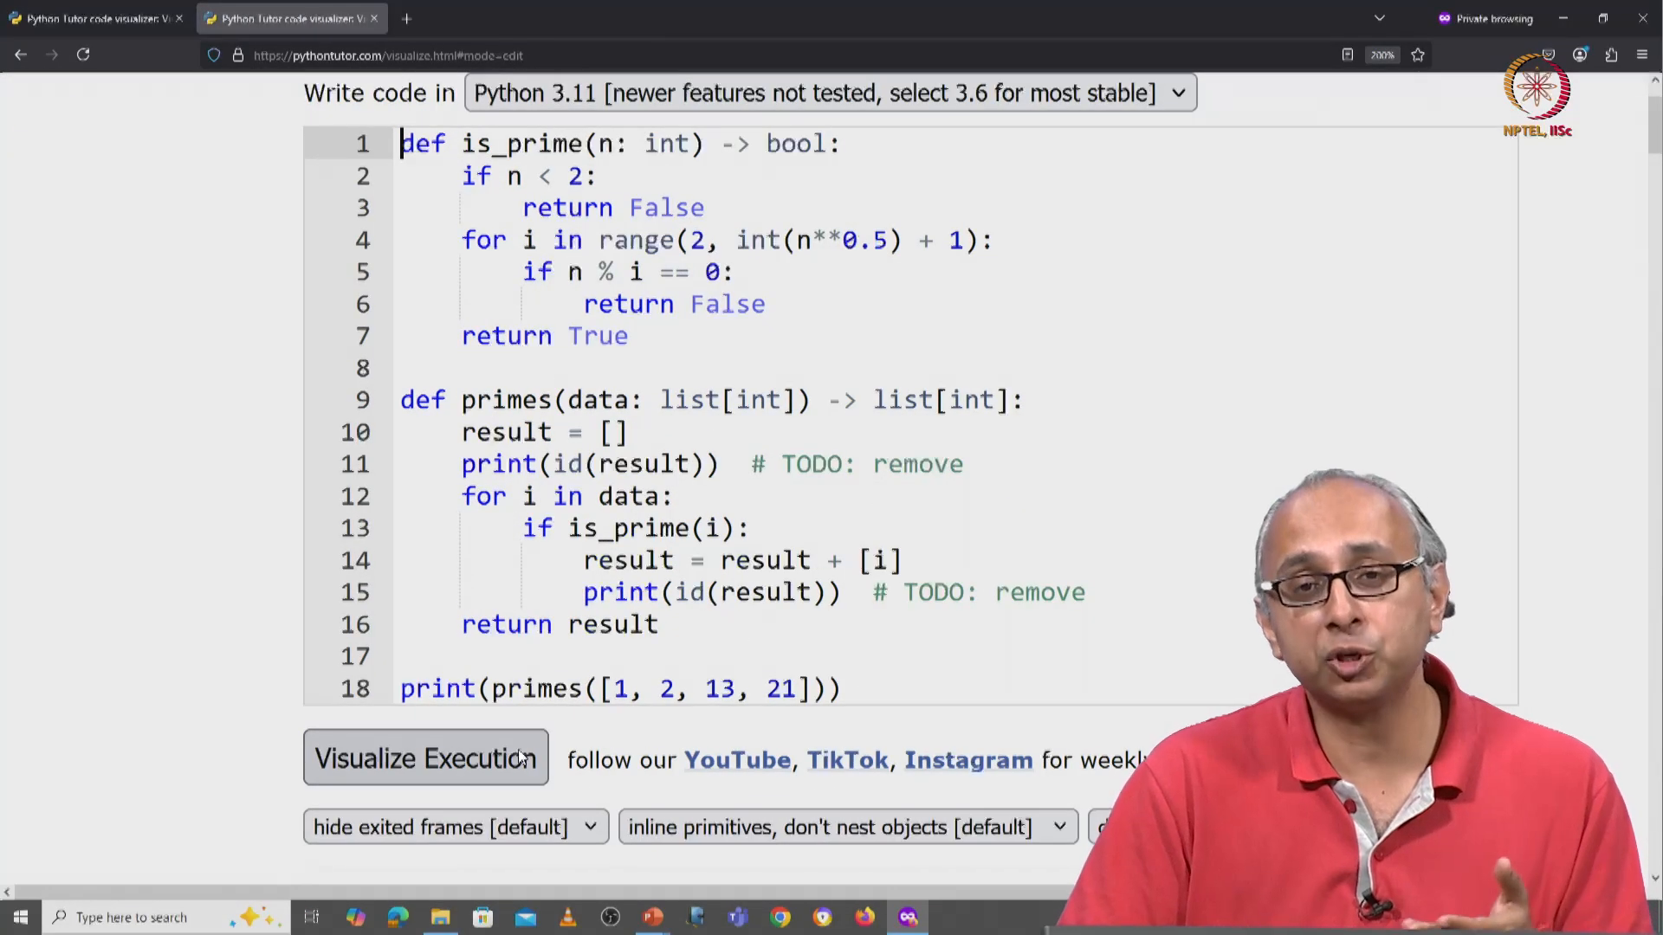
pyautogui.moveTo(589, 710)
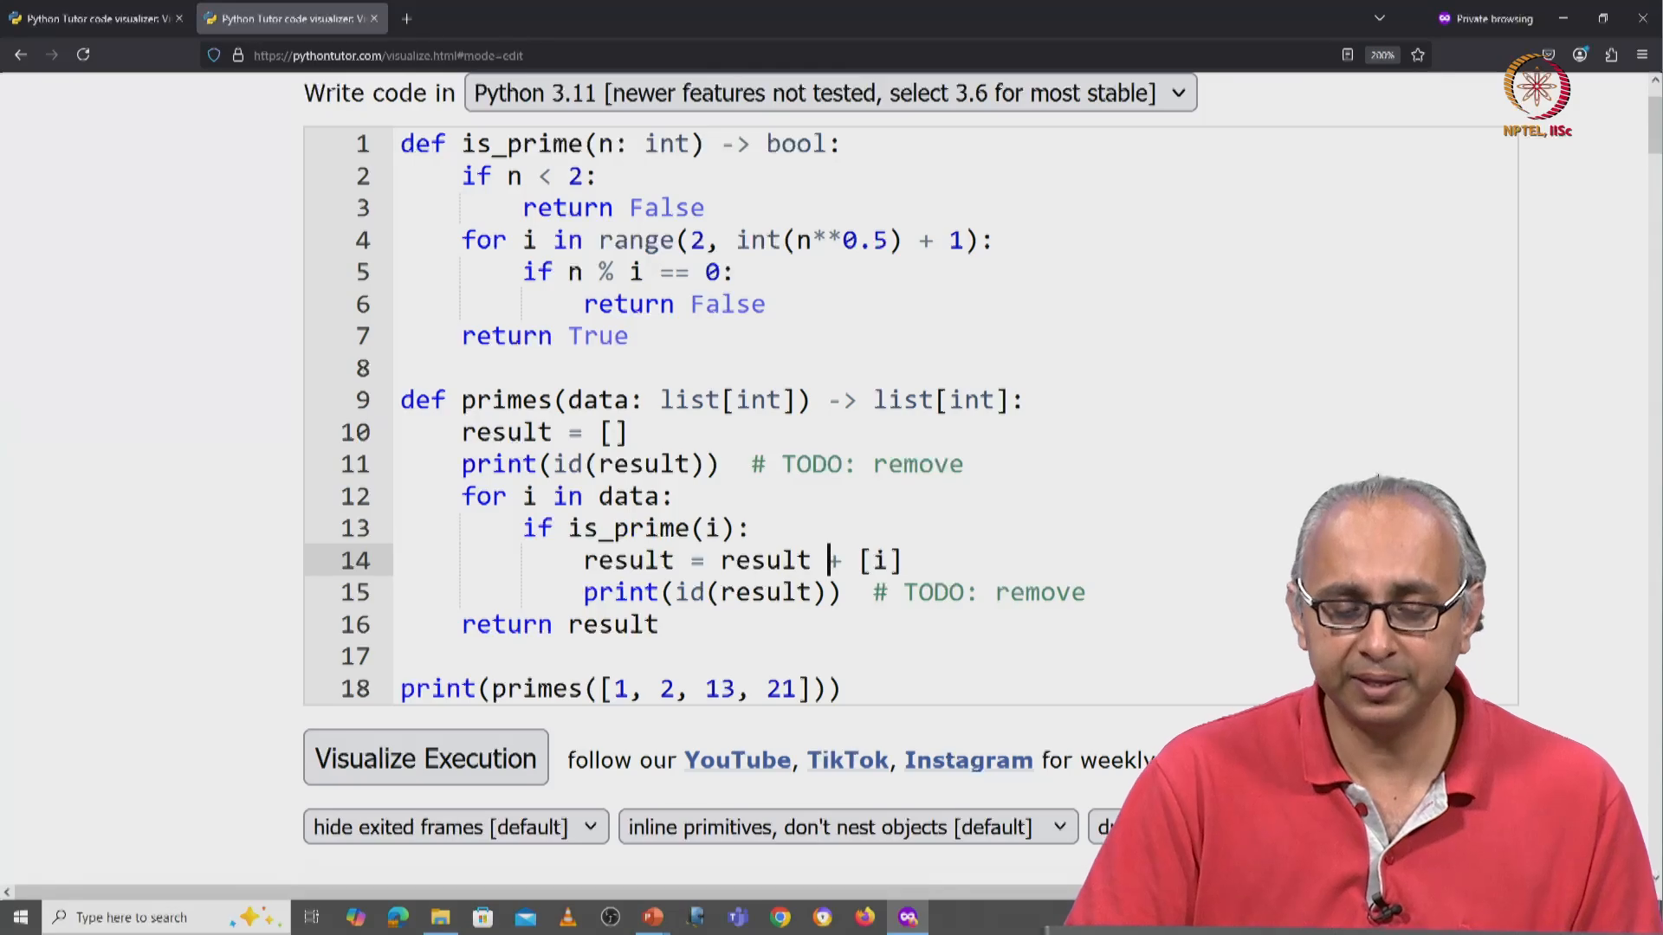
pyautogui.press('Backspace')
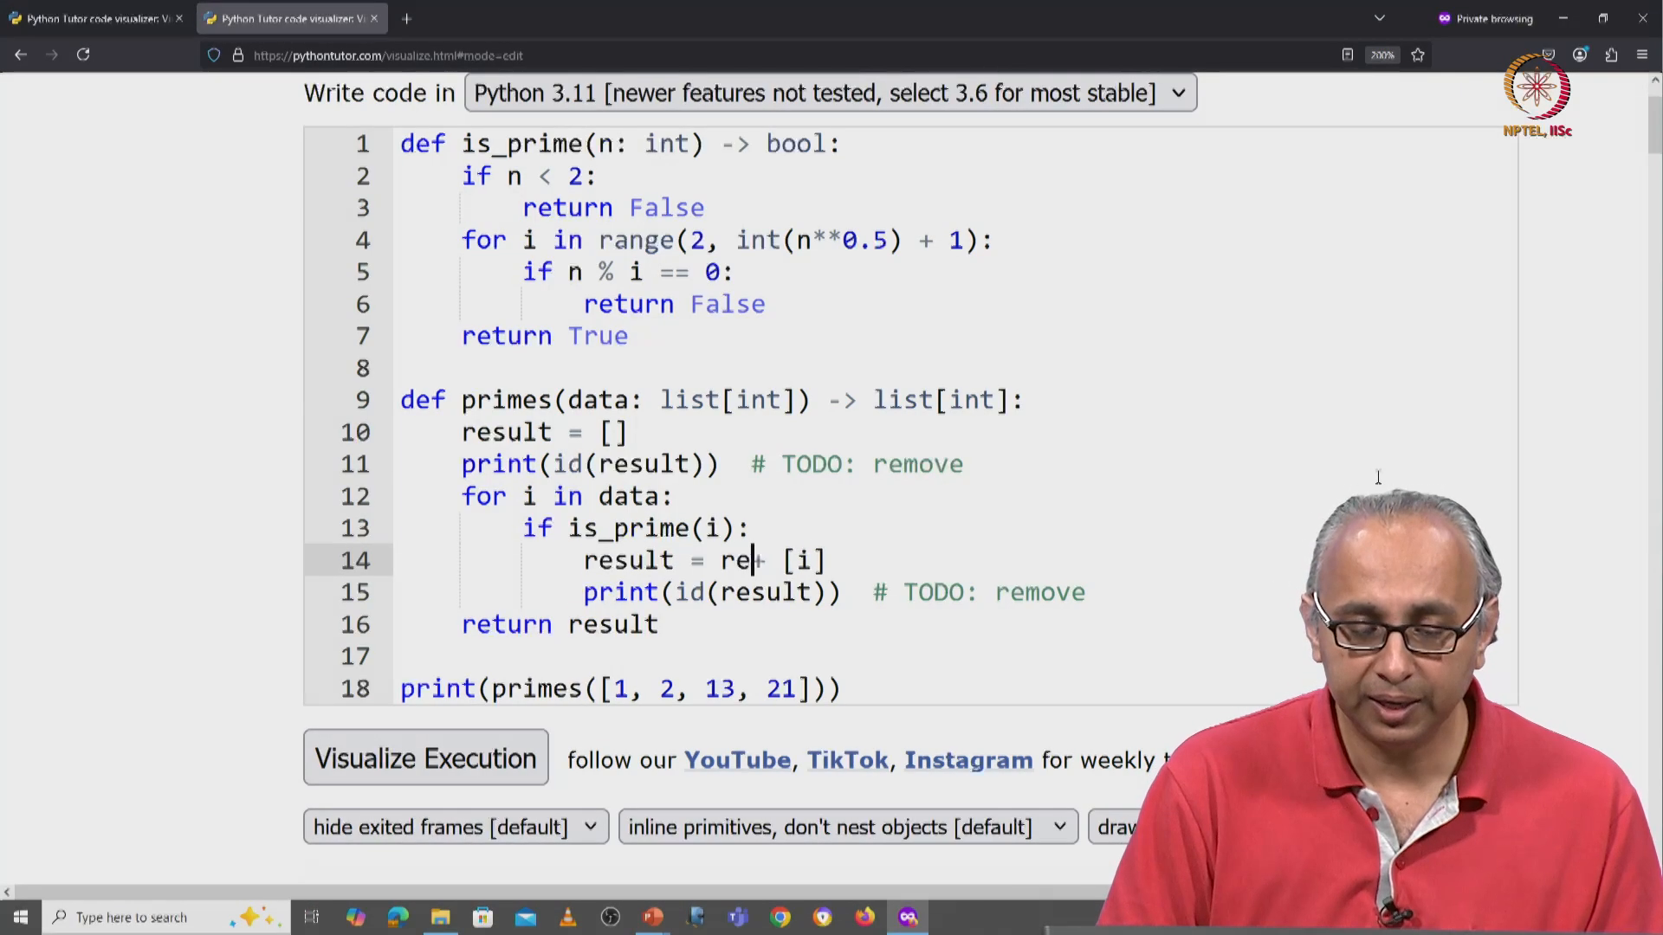
pyautogui.write('+=')
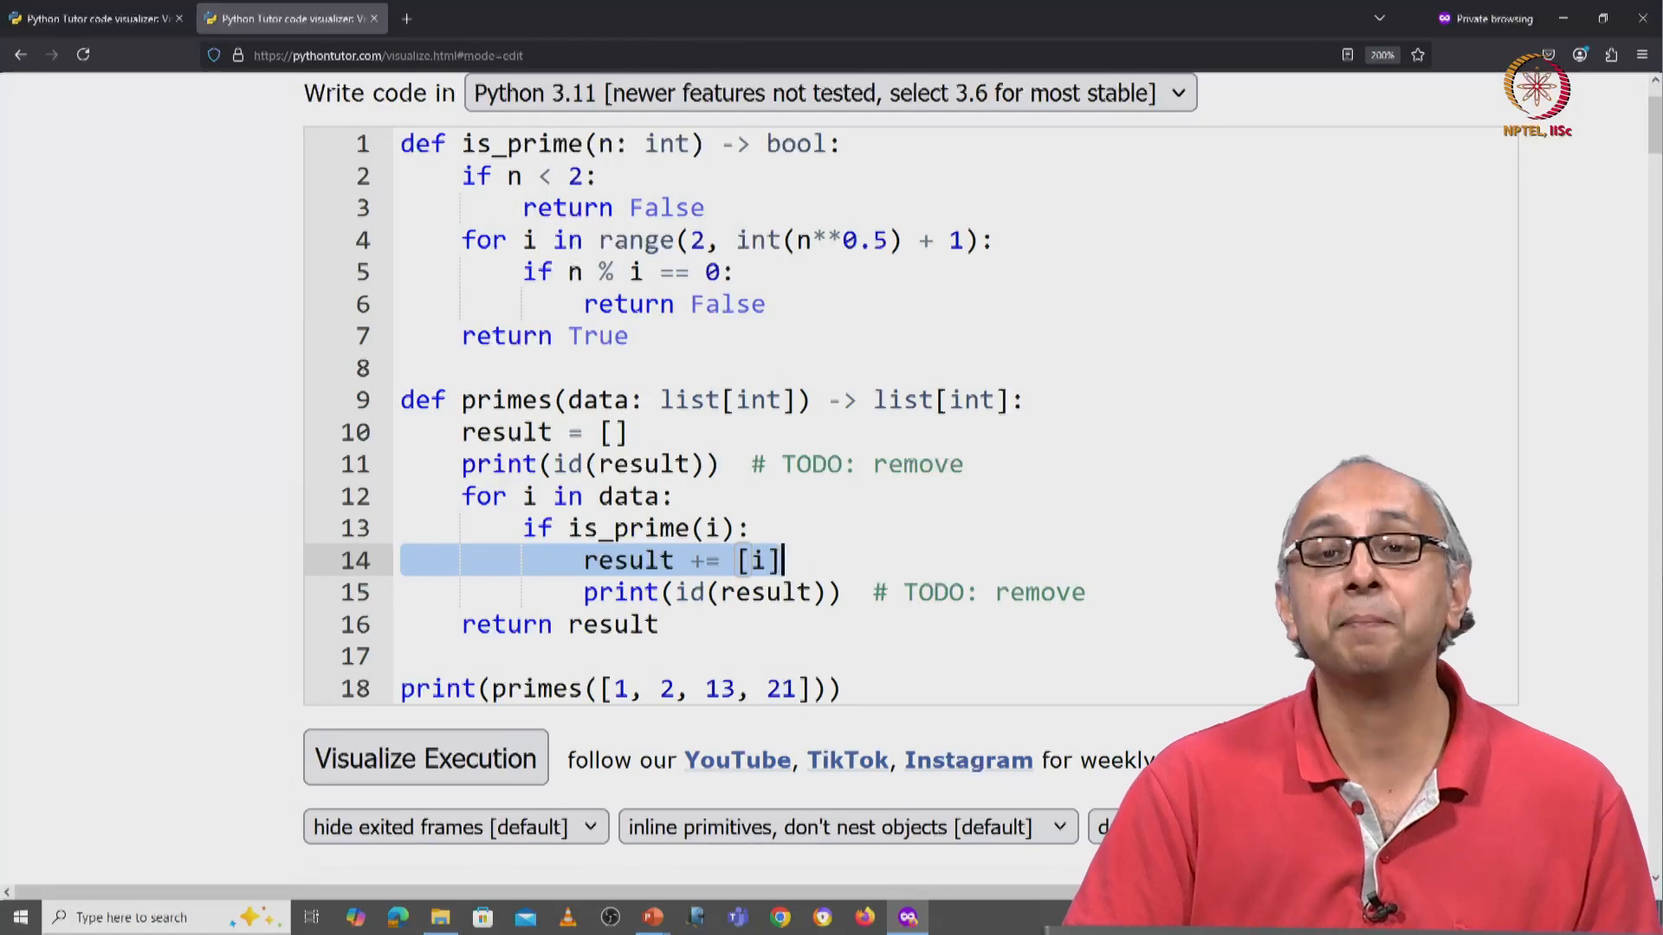
pyautogui.scroll(-3)
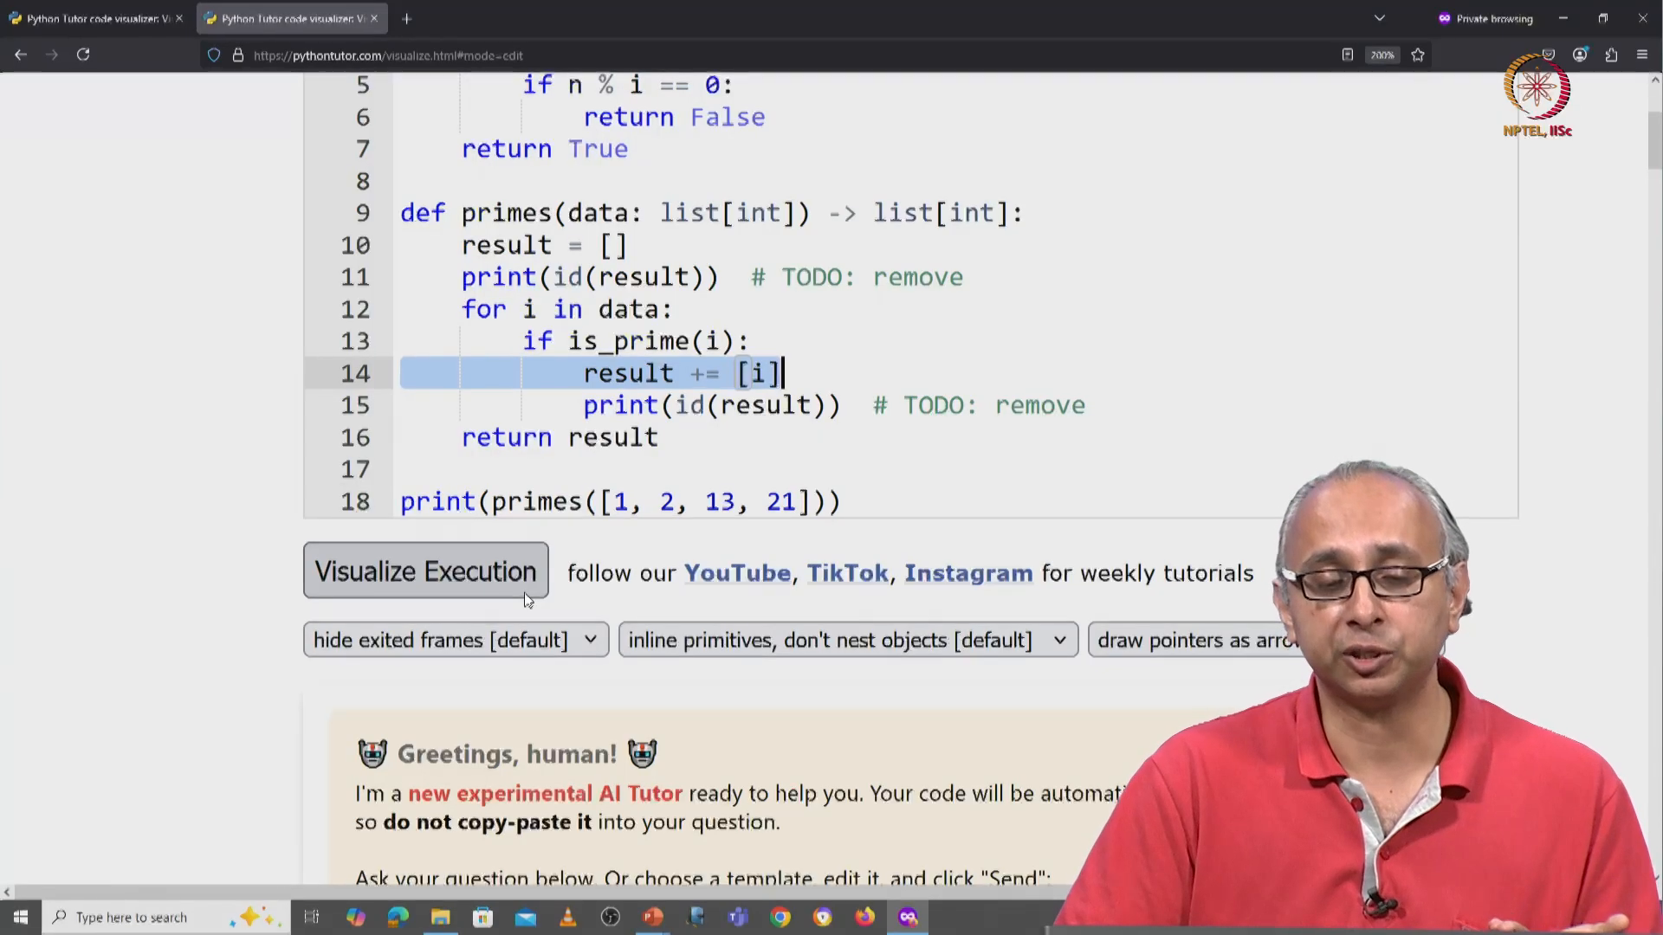
# Step: Visualize the += version, showing the same id printed three times and [2, 13]
pyautogui.click(424, 570)
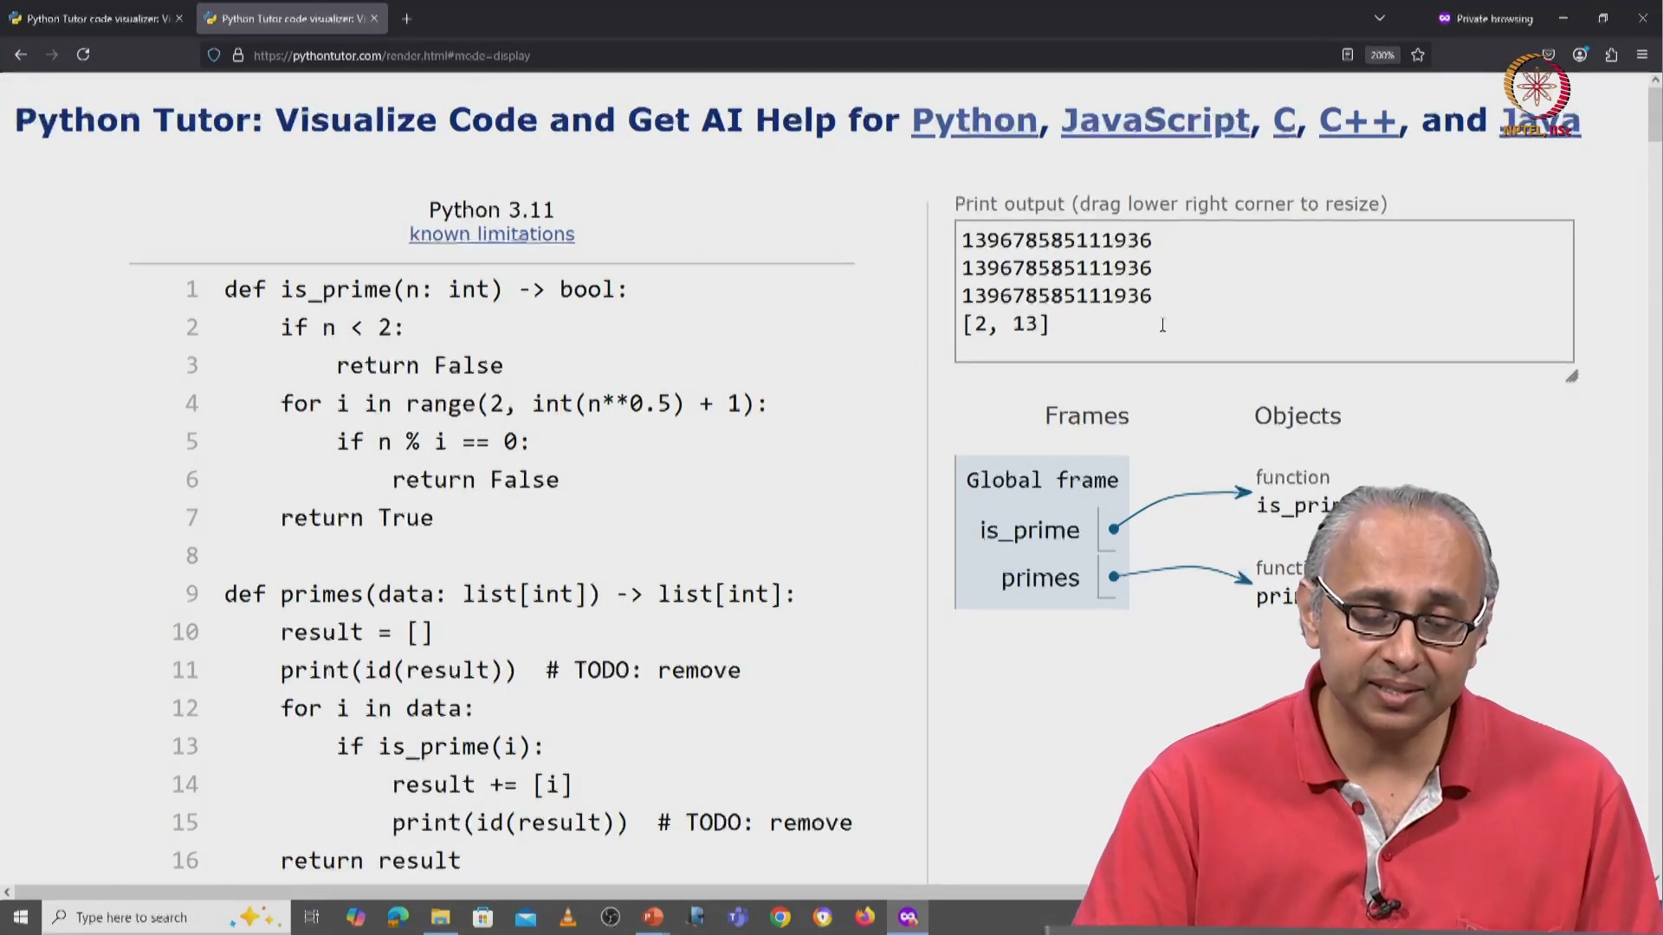
pyautogui.scroll(-3)
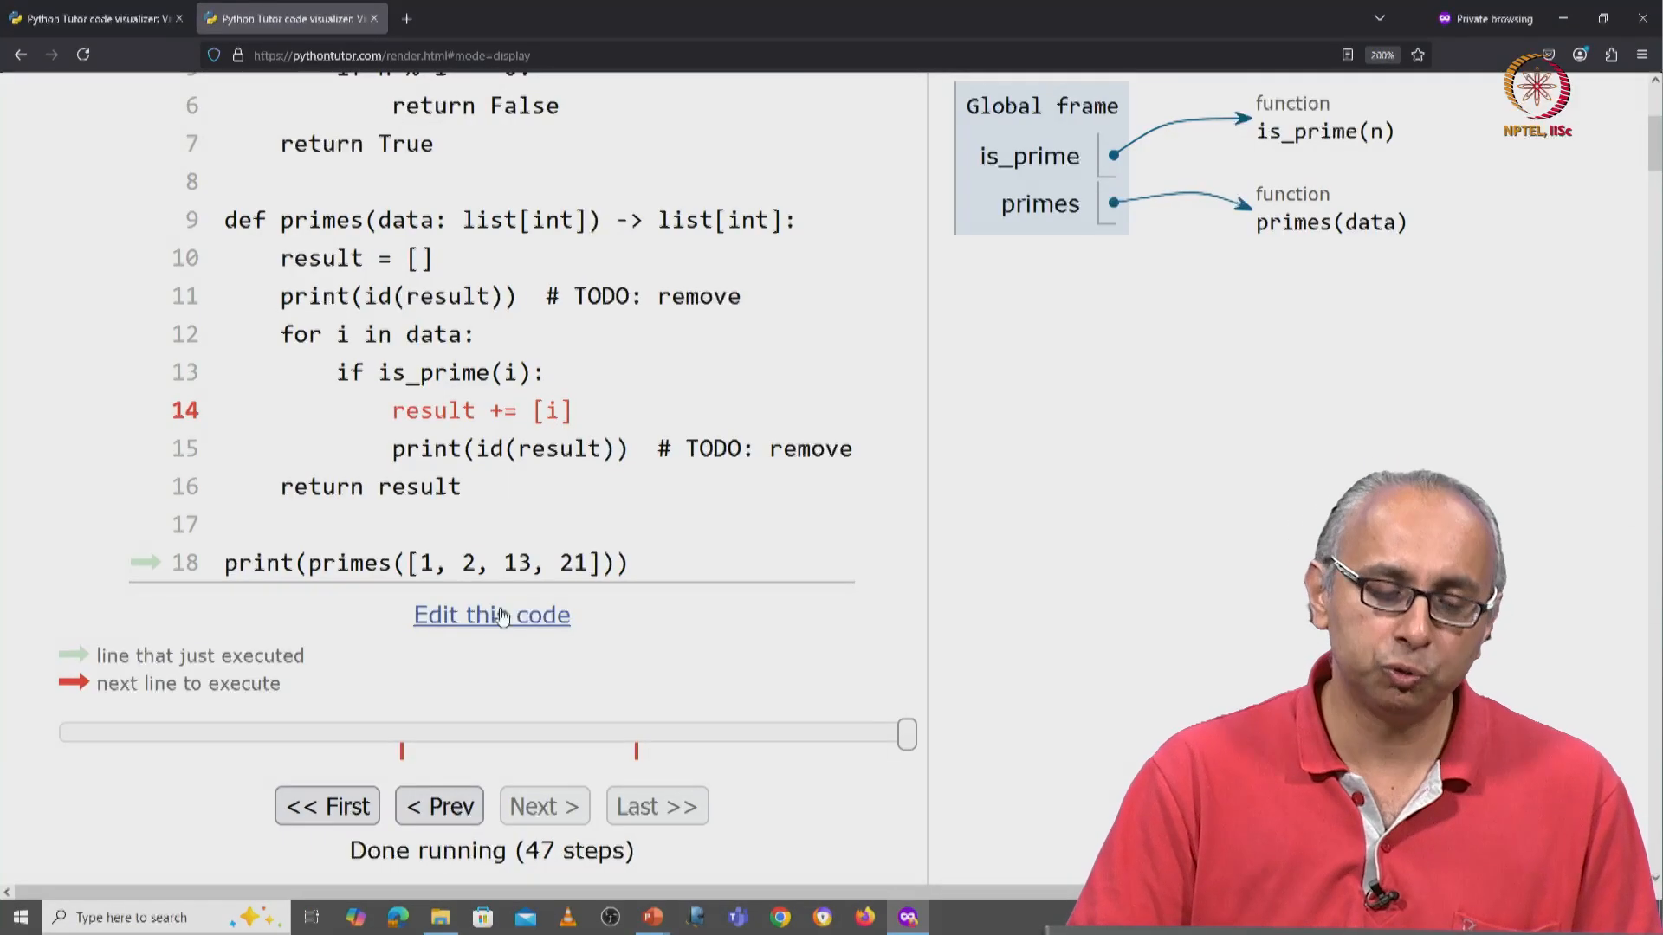
# Step: Edit line 14 back toward concatenation, currently reading result = result [i]
pyautogui.click(490, 614)
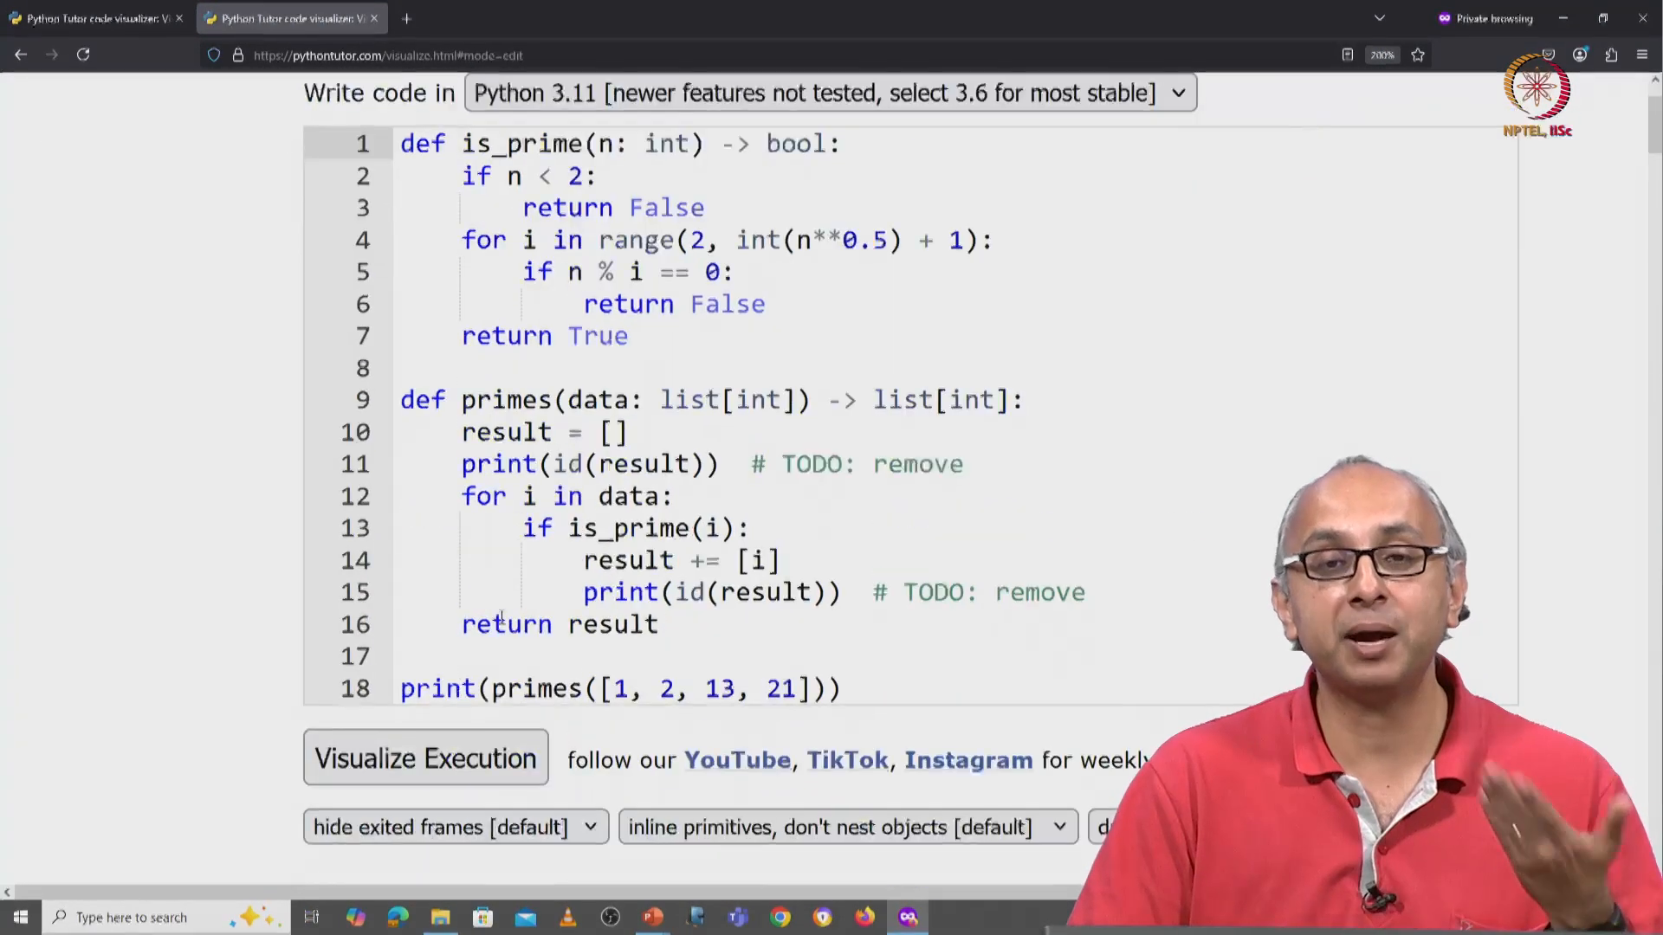
pyautogui.scroll(-3)
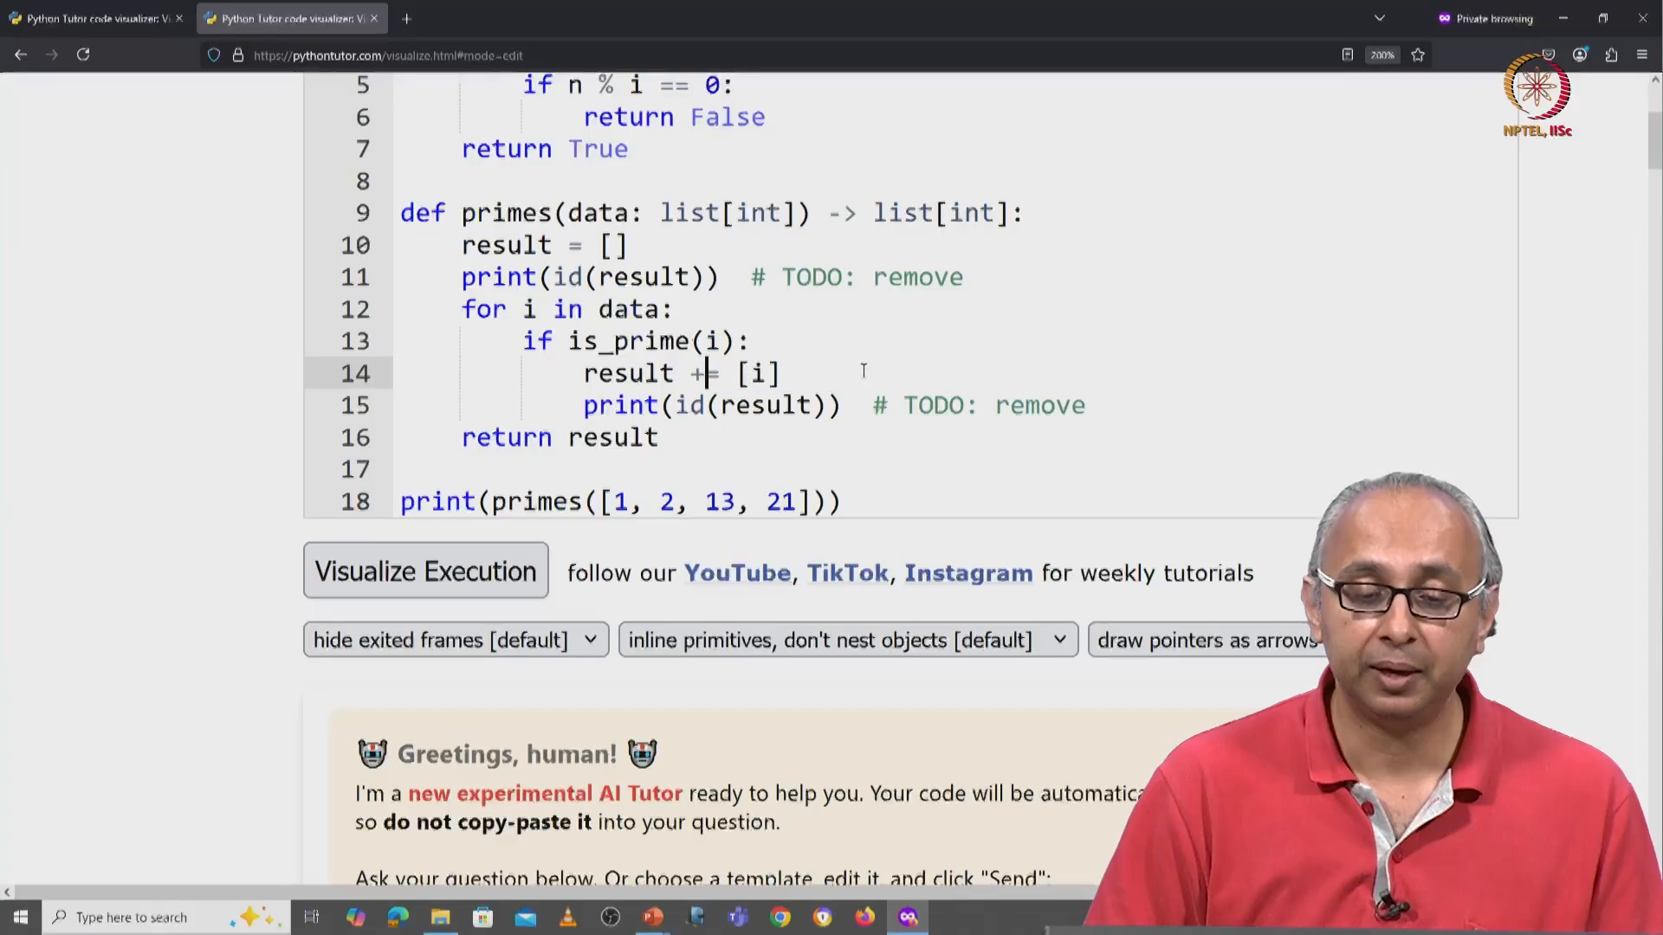
pyautogui.press('Backspace')
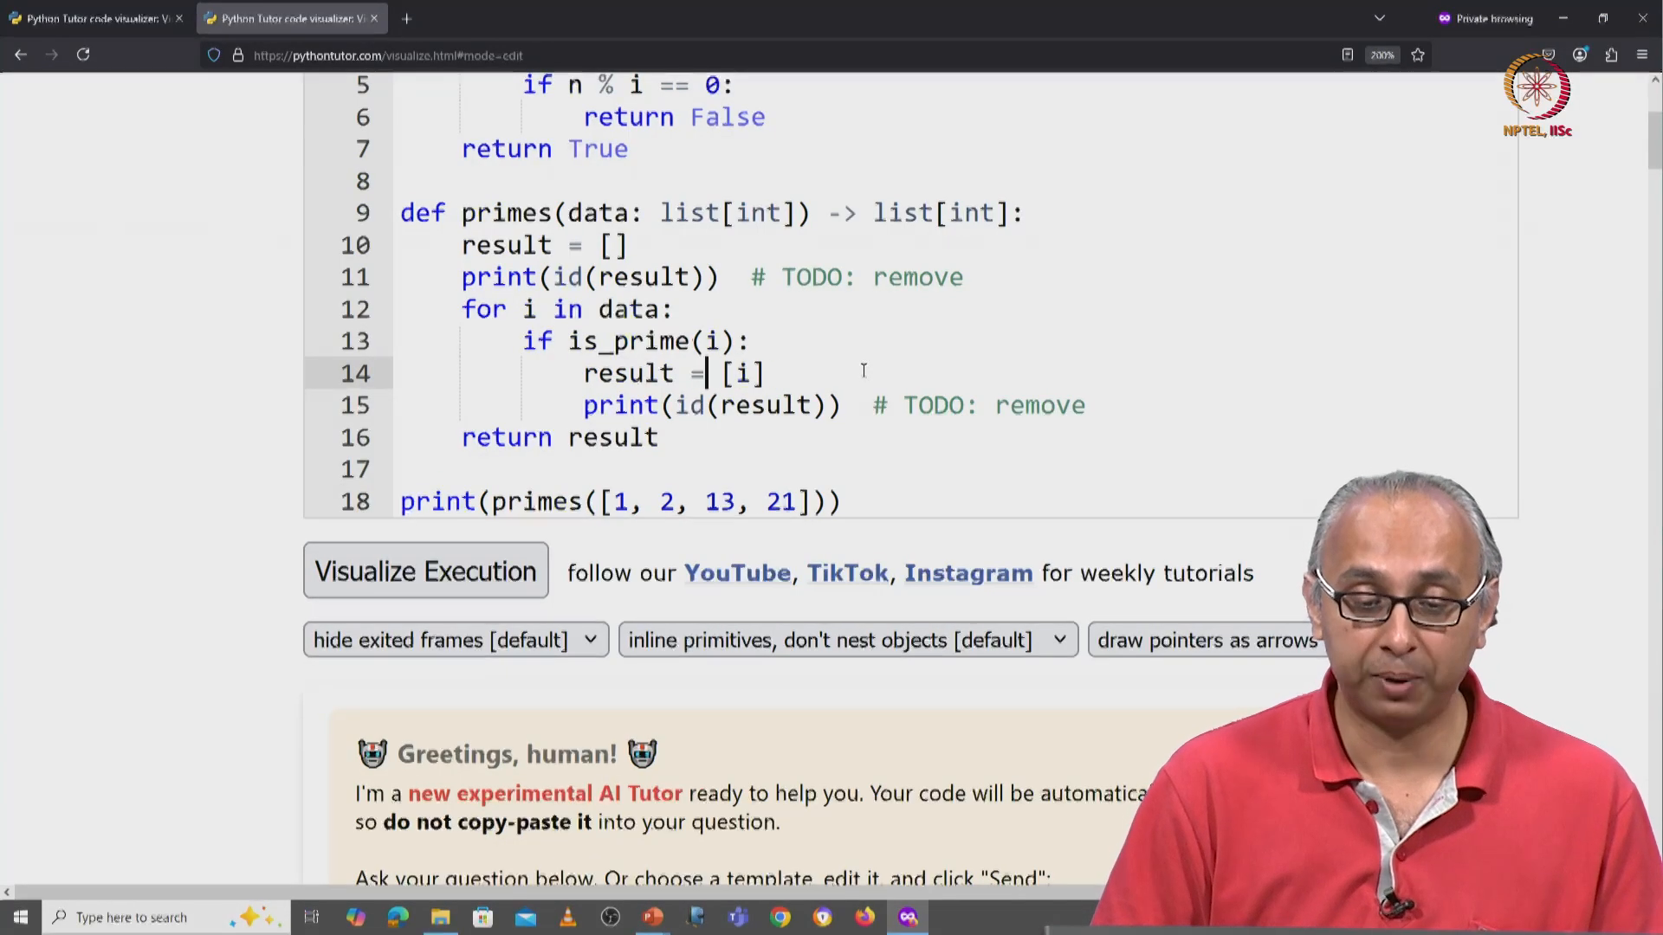
pyautogui.write('result')
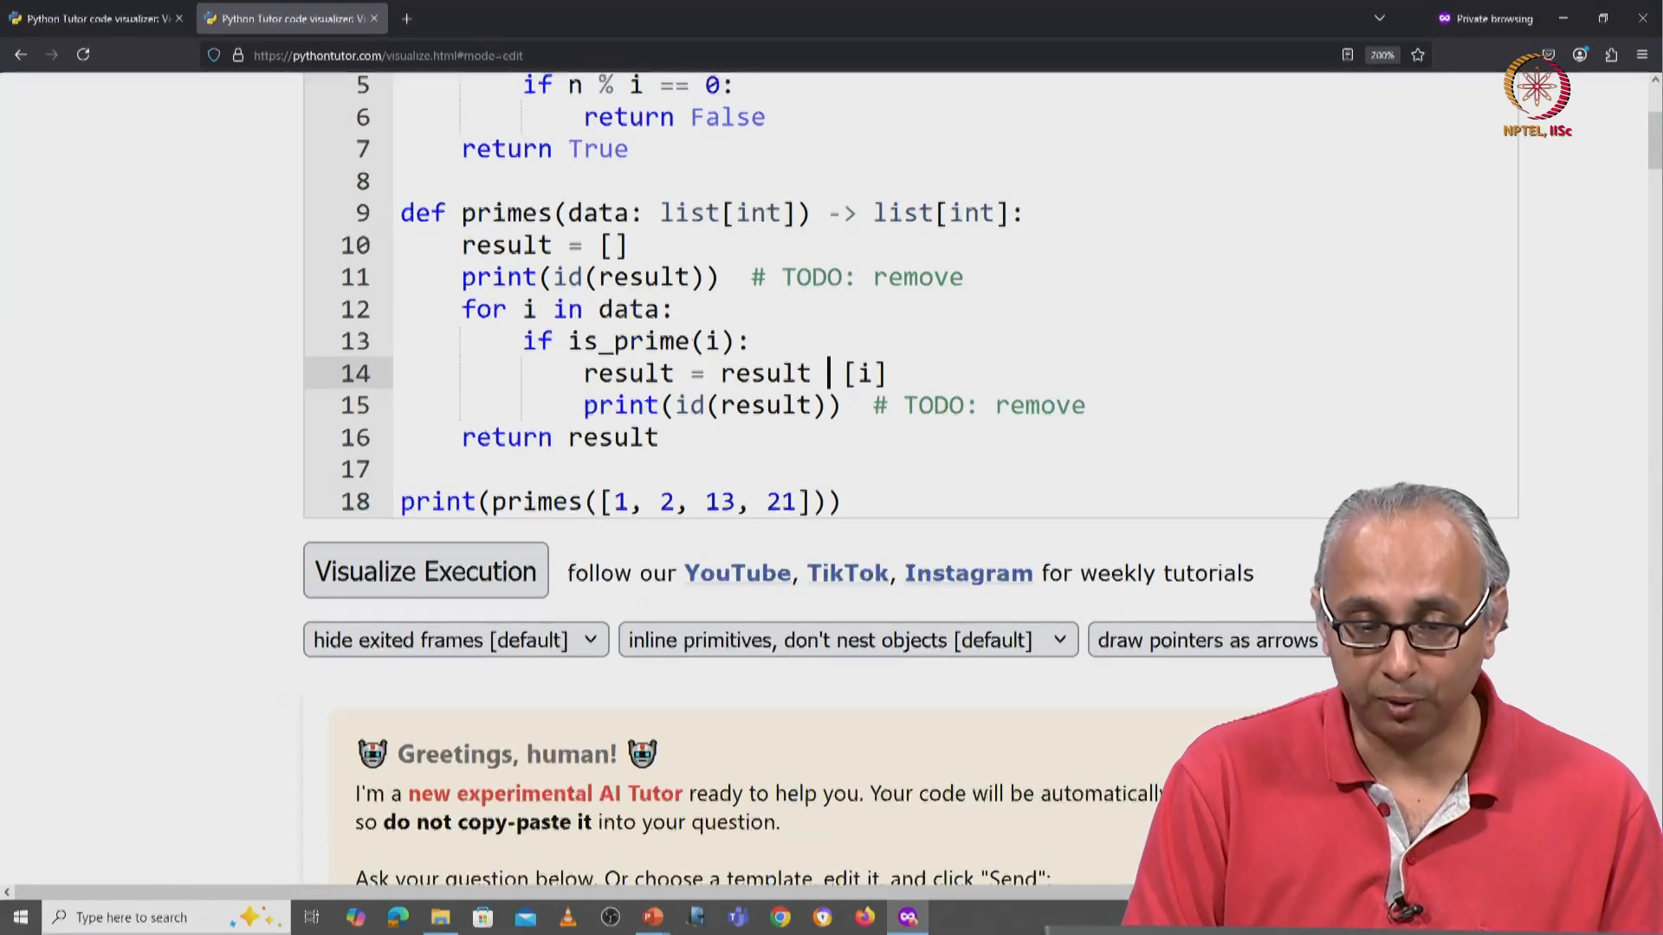